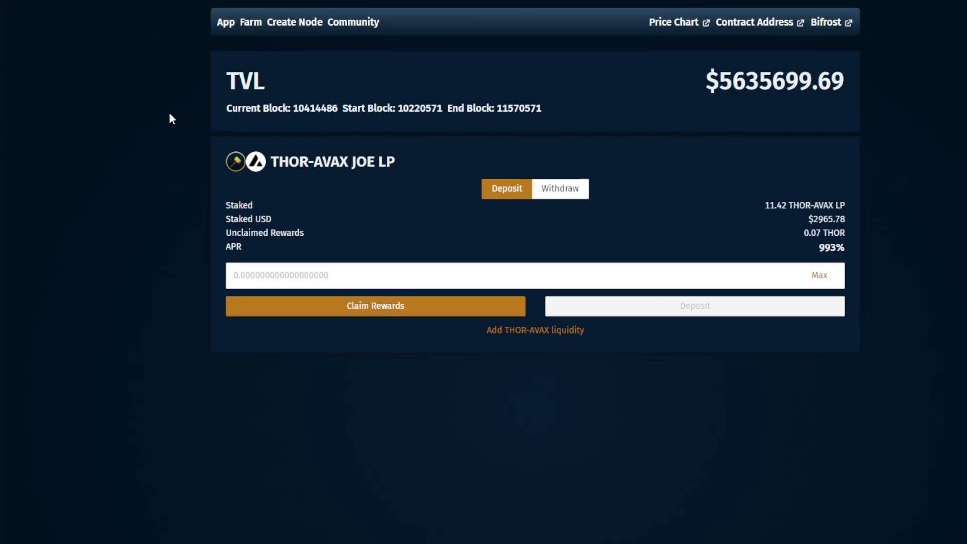
mouse_move(180, 173)
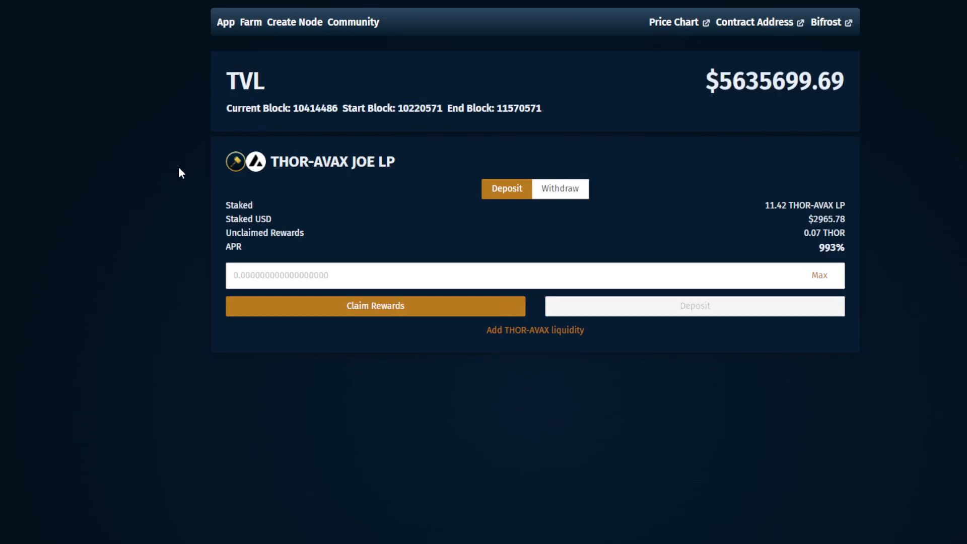
mouse_move(250, 23)
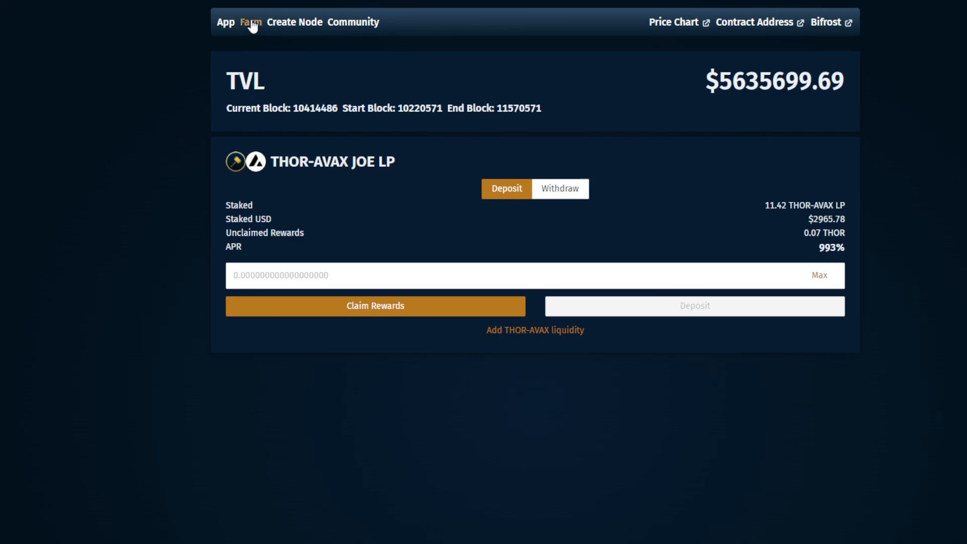
mouse_move(384, 176)
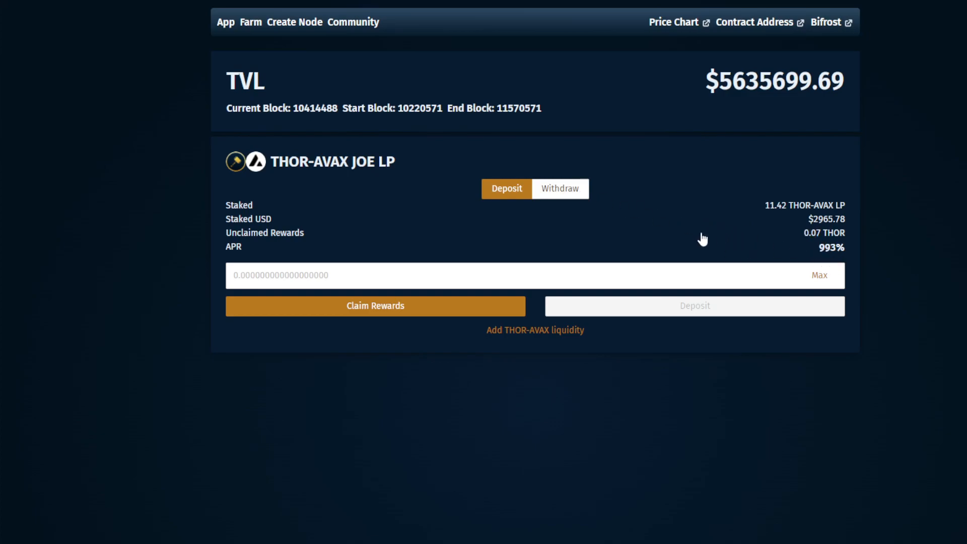
mouse_move(560, 188)
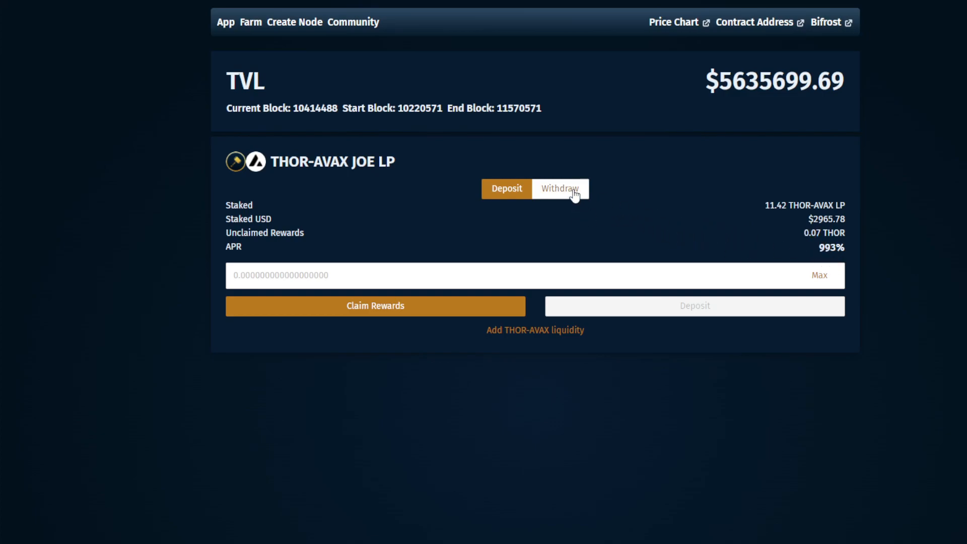
Withdraw the full 11.42 THOR-AVAX LP stake from the ThorFi farm and confirm it
click(558, 188)
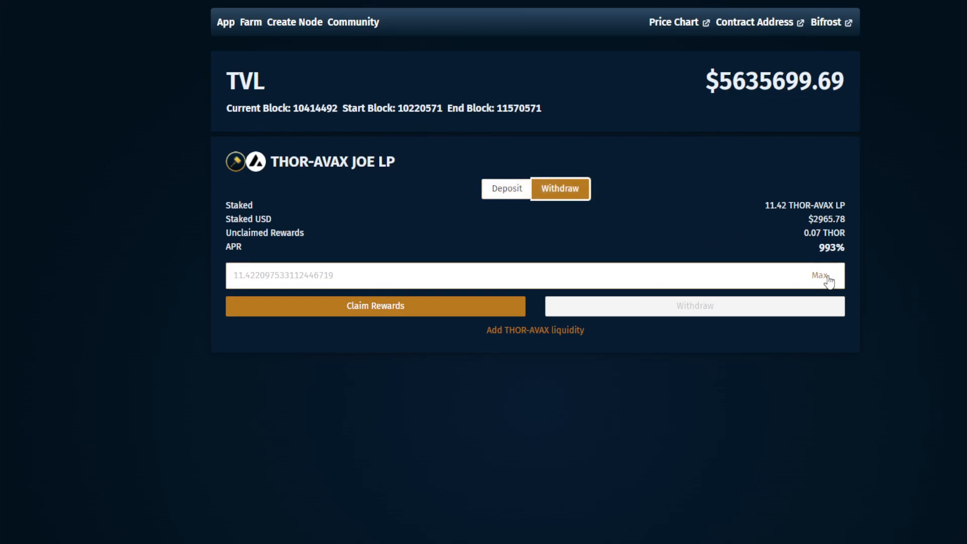
click(819, 275)
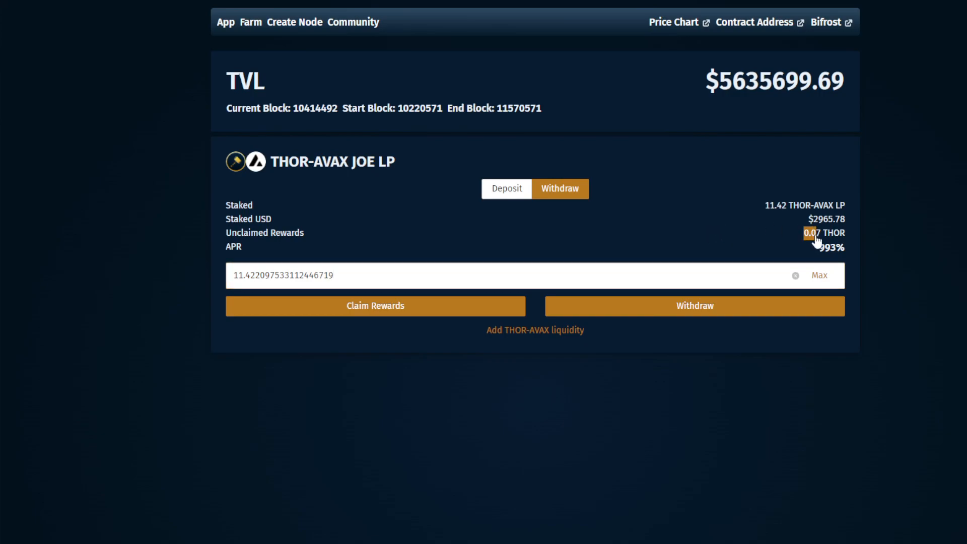
mouse_move(699, 227)
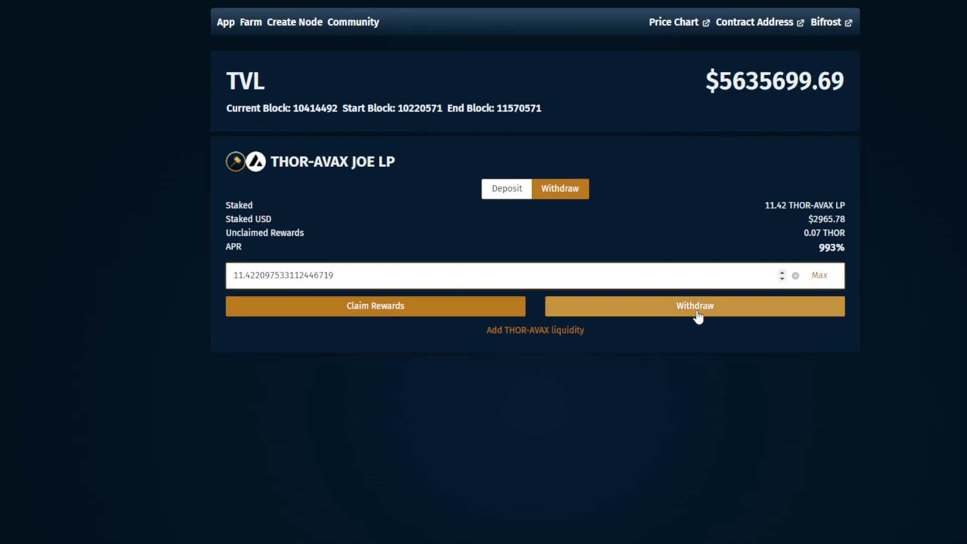
click(693, 306)
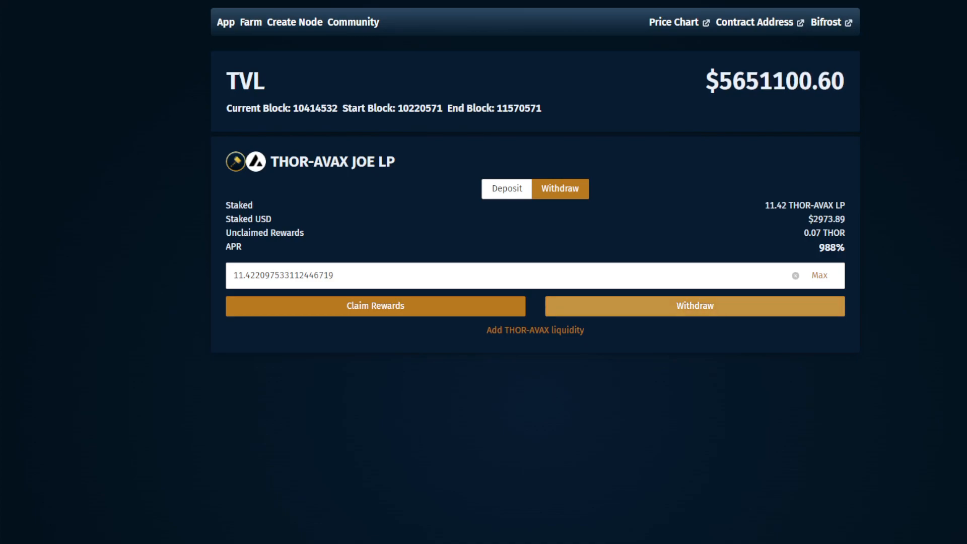
click(506, 189)
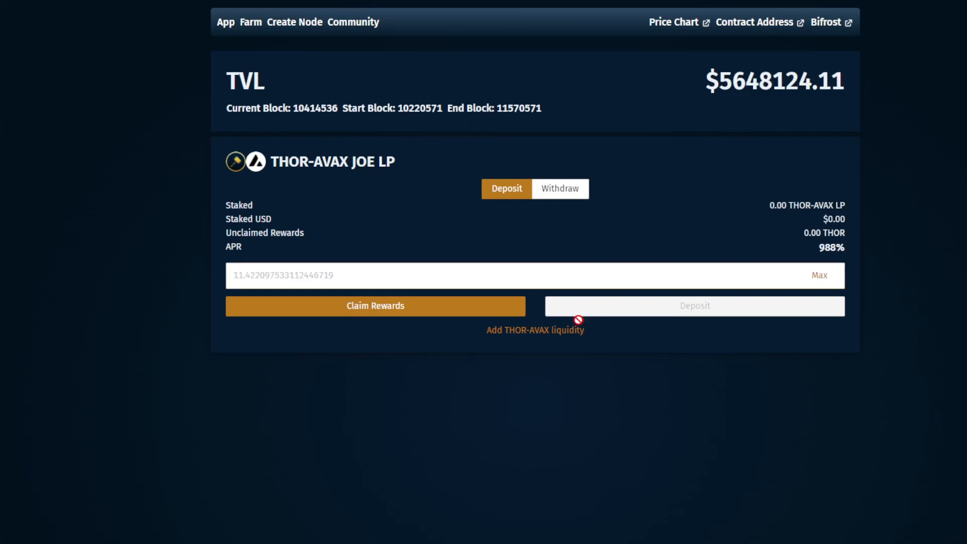
mouse_move(552, 338)
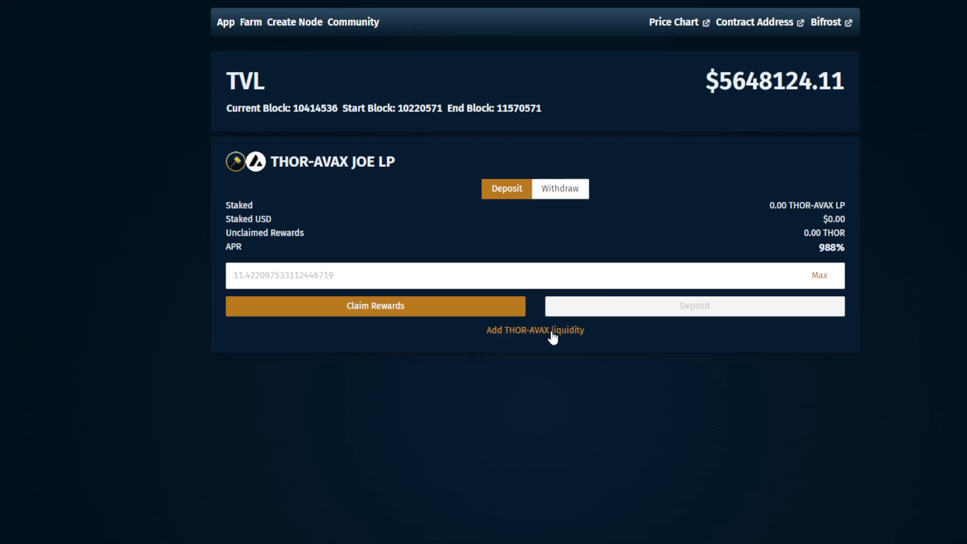
mouse_move(547, 338)
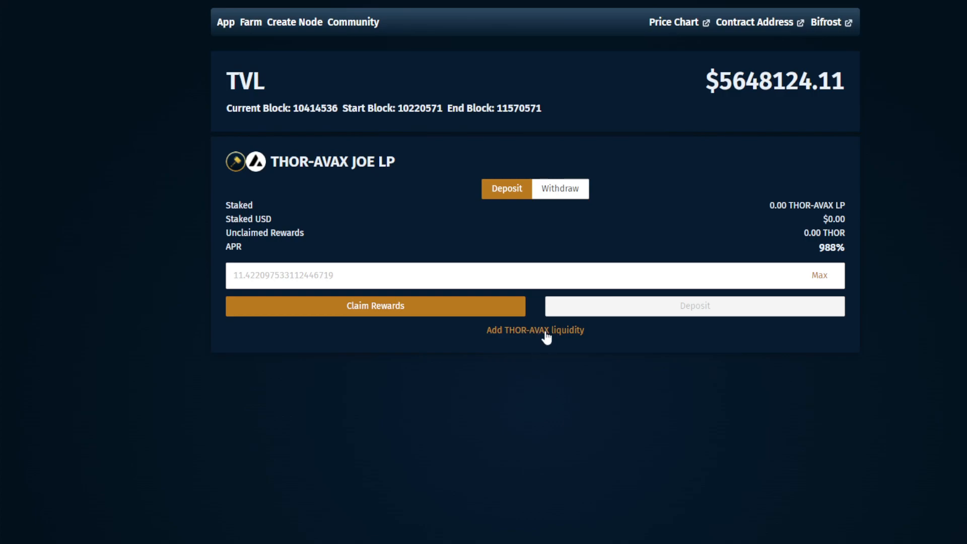
Enter all 11.422 THOR/AVAX pool tokens for removal and approve them
click(534, 329)
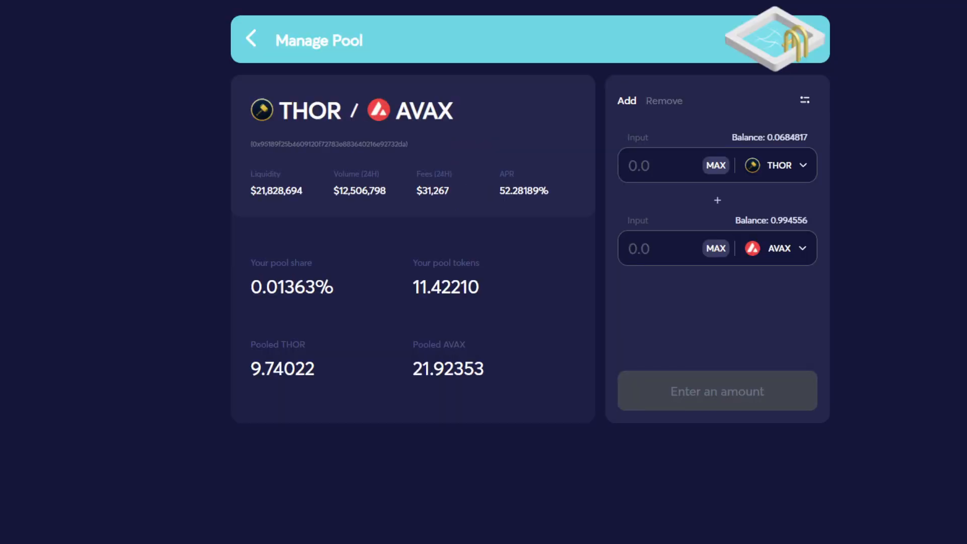
mouse_move(208, 182)
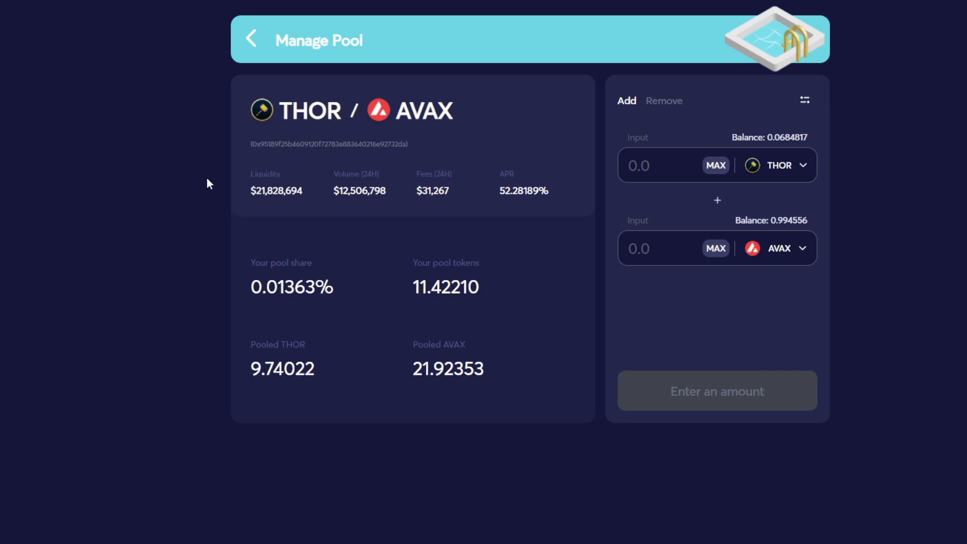
mouse_move(664, 101)
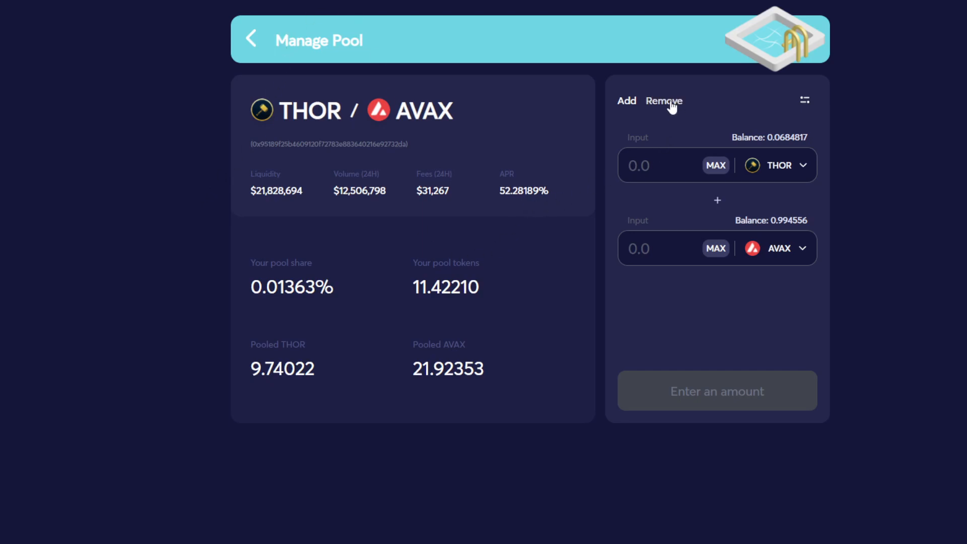
click(664, 101)
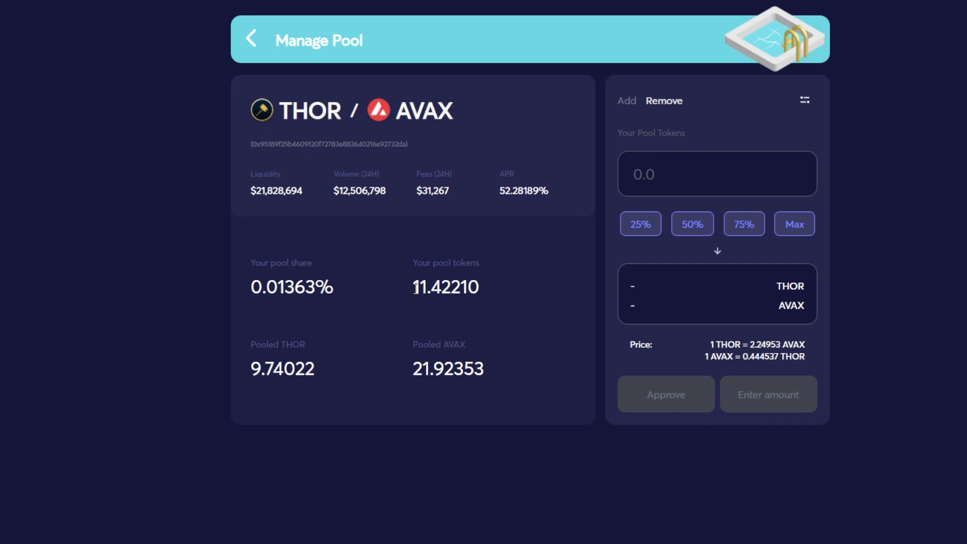
double_click(431, 286)
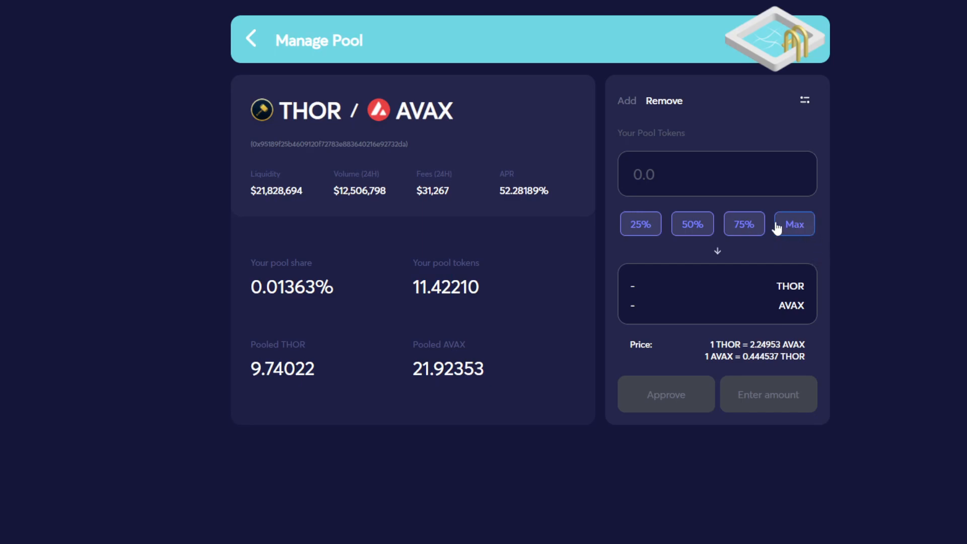
click(793, 223)
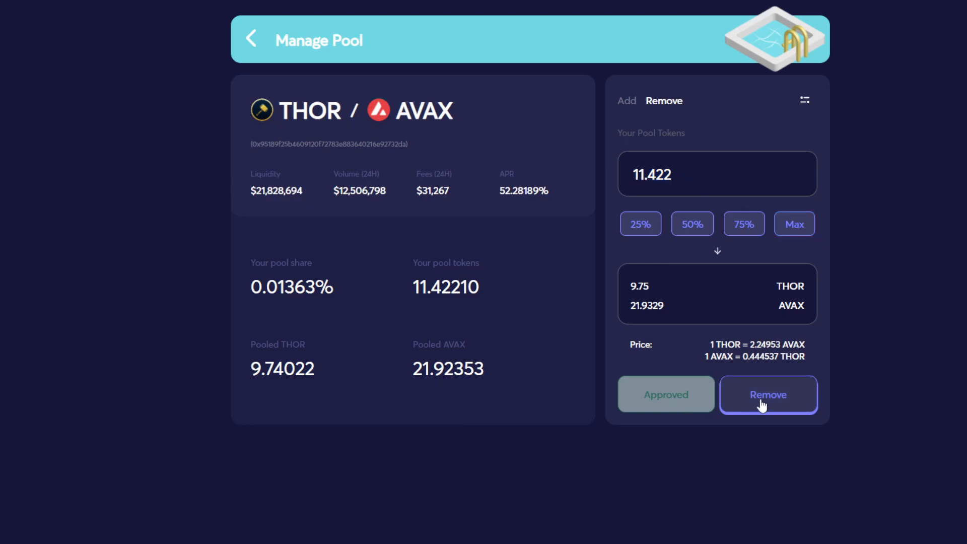
mouse_move(778, 412)
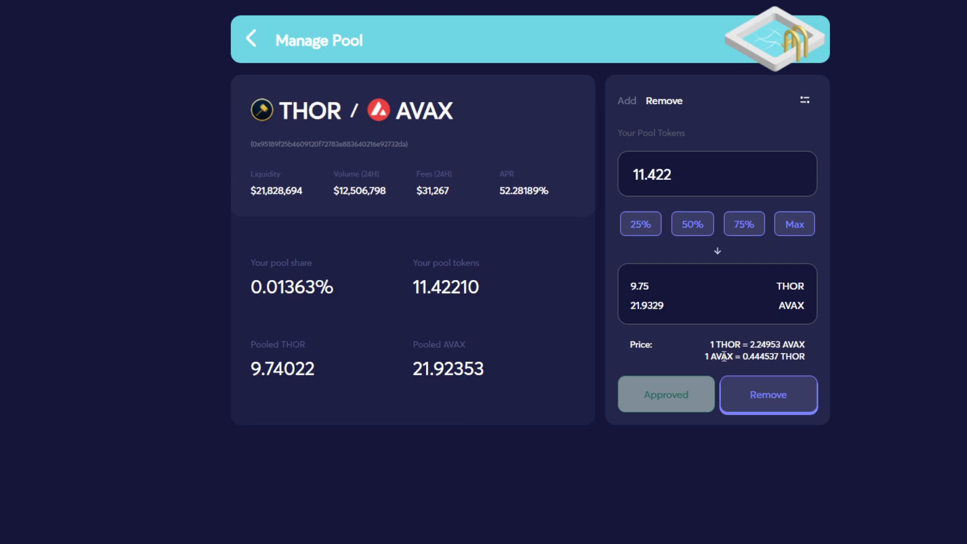
mouse_move(365, 375)
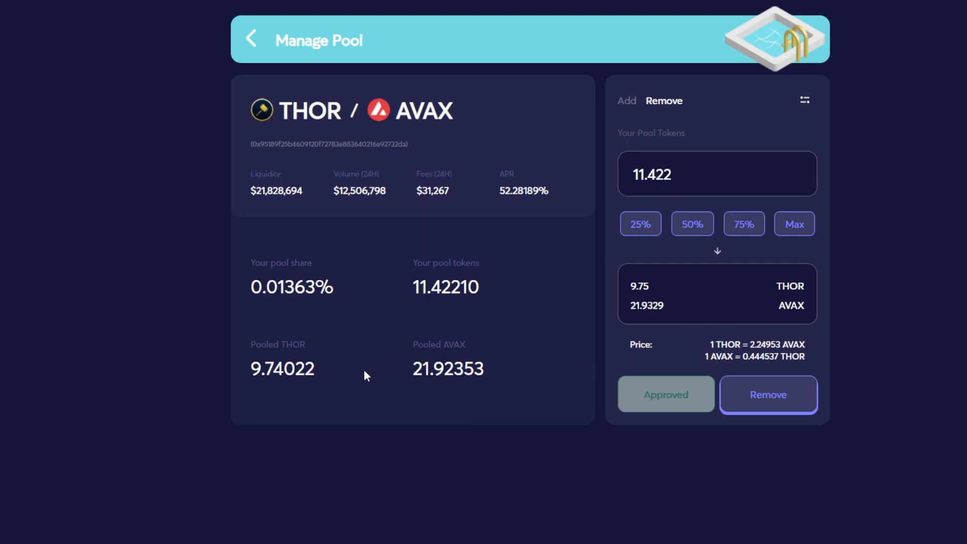
double_click(282, 368)
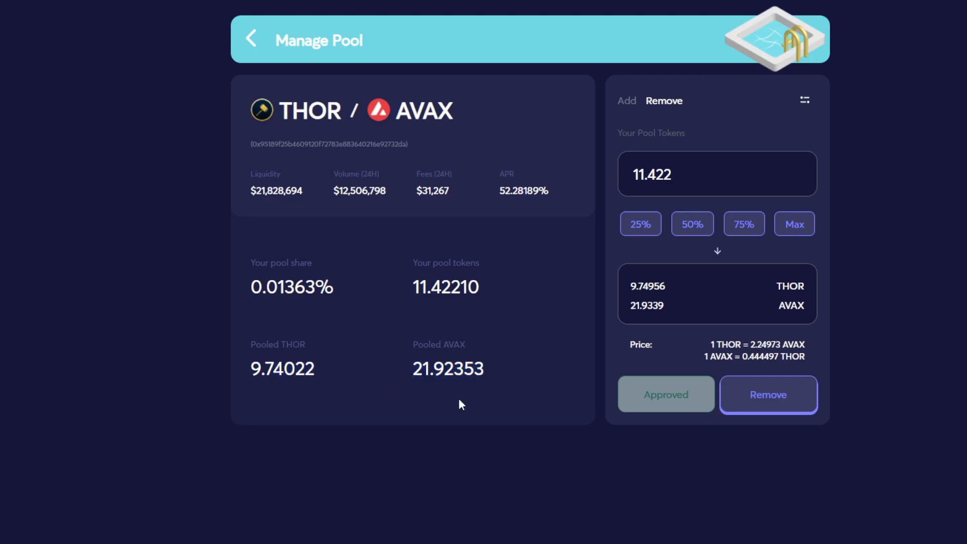
mouse_move(626, 100)
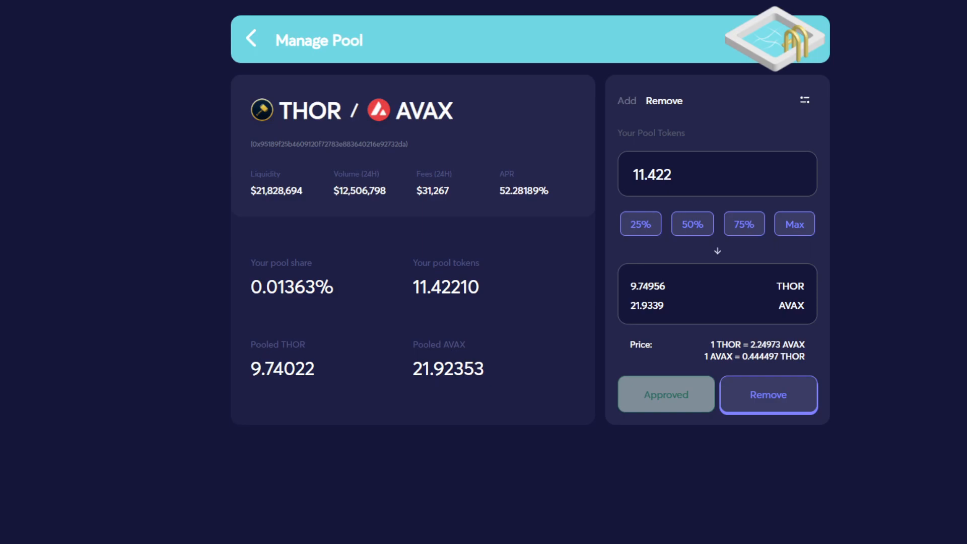
mouse_move(307, 28)
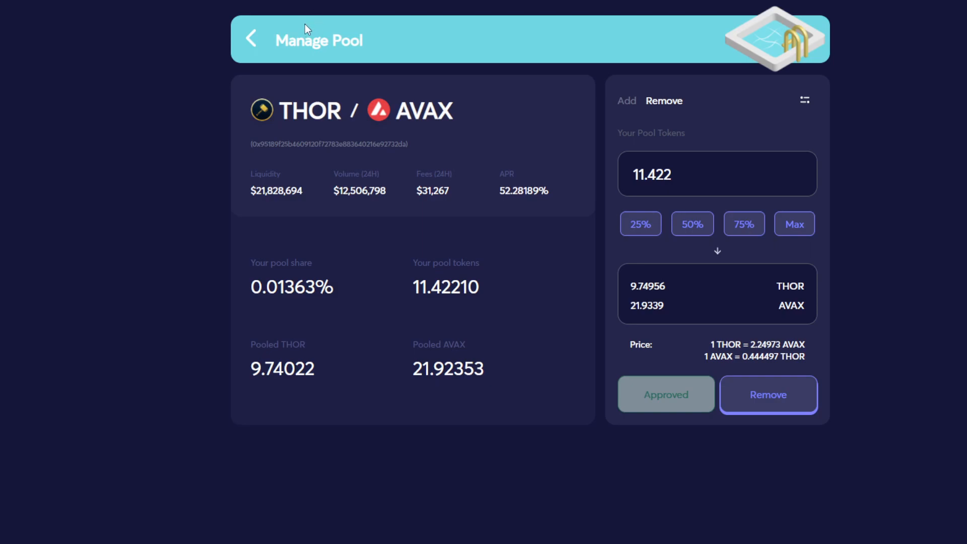
mouse_move(312, 39)
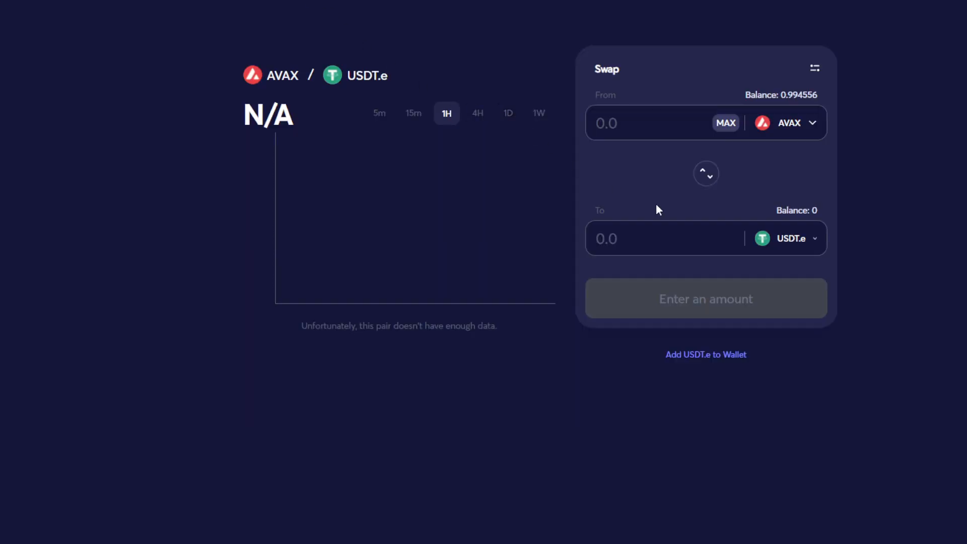
Set the swap to sell 0.03 THOR for about 0.0674 AVAX, then go to Pool
click(791, 123)
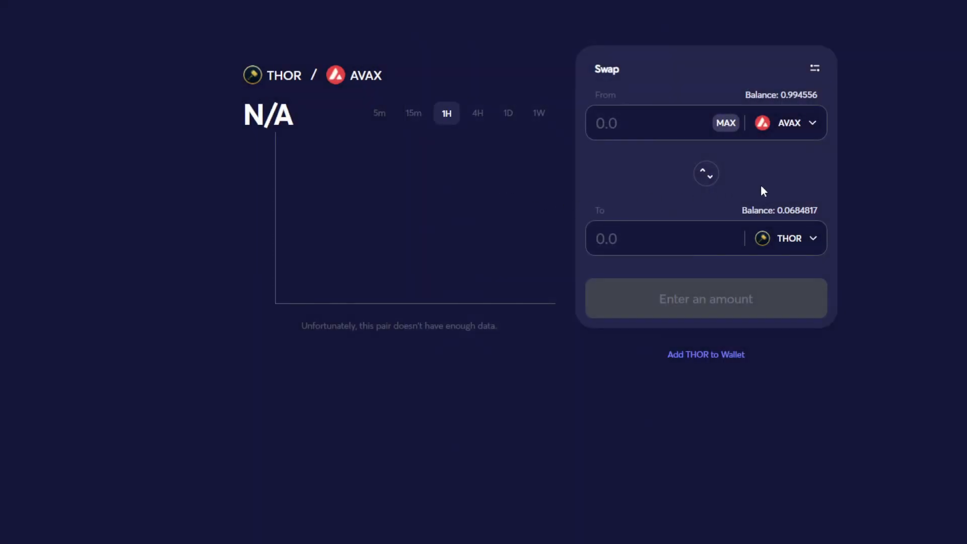
mouse_move(853, 160)
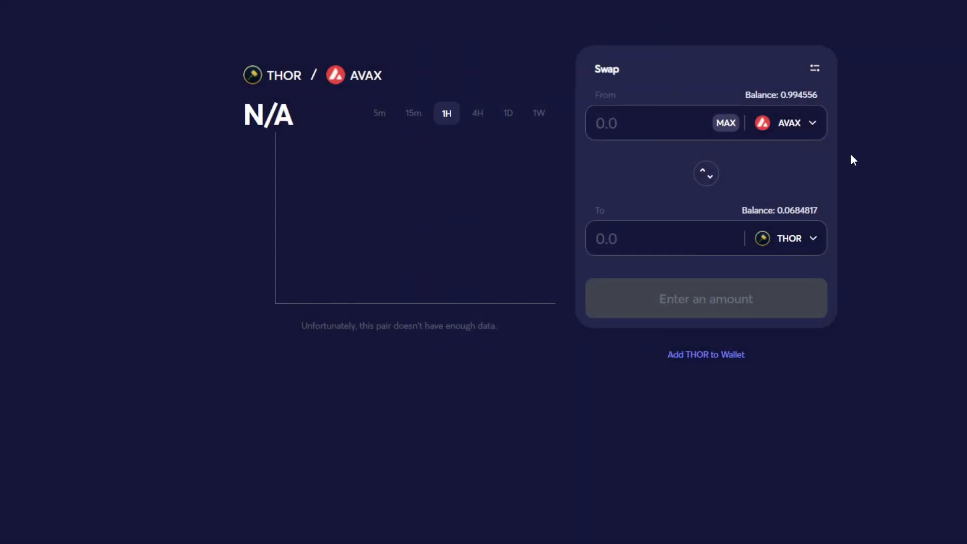
click(705, 173)
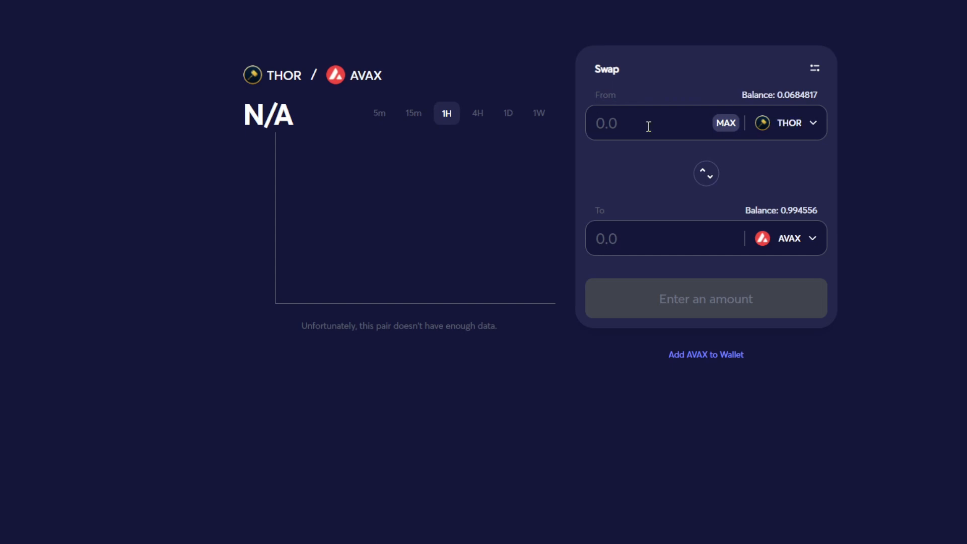
text(.3)
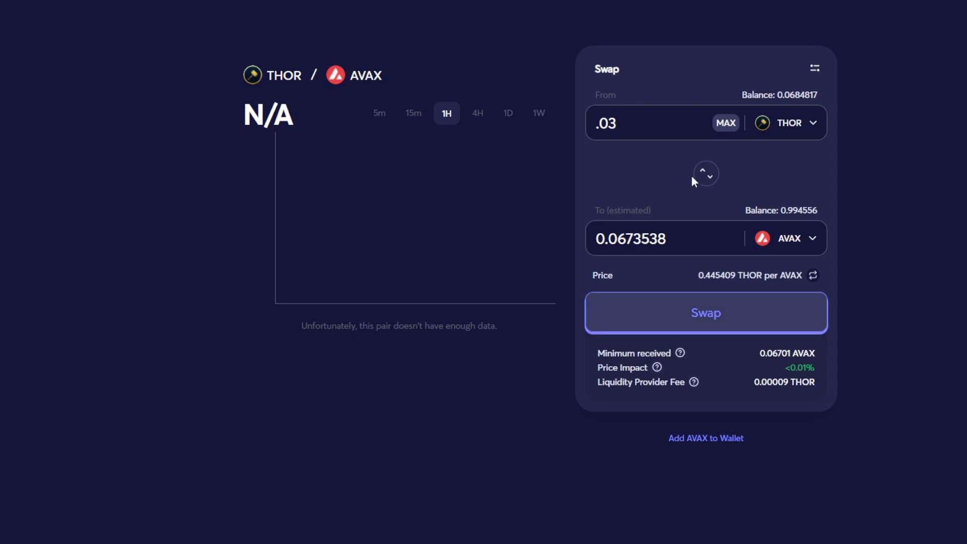
mouse_move(681, 142)
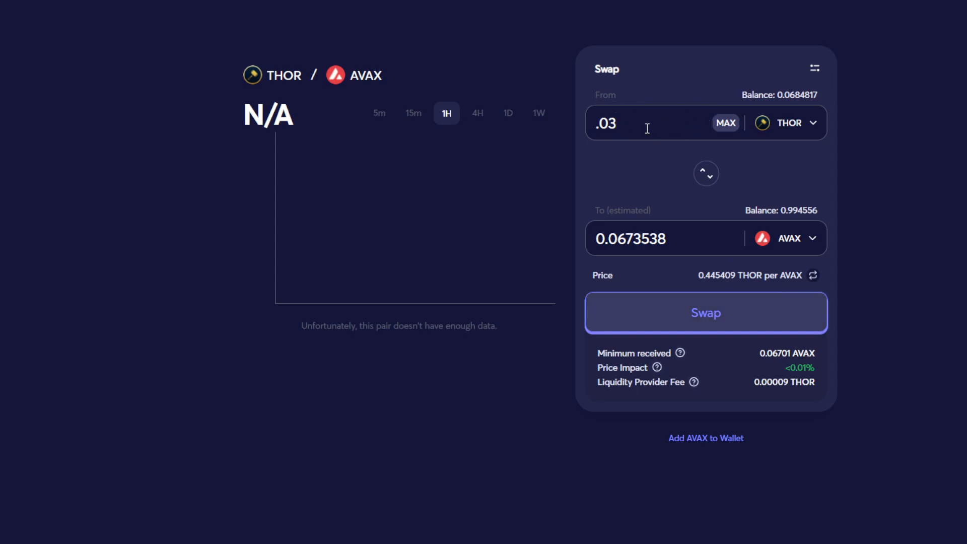
click(616, 123)
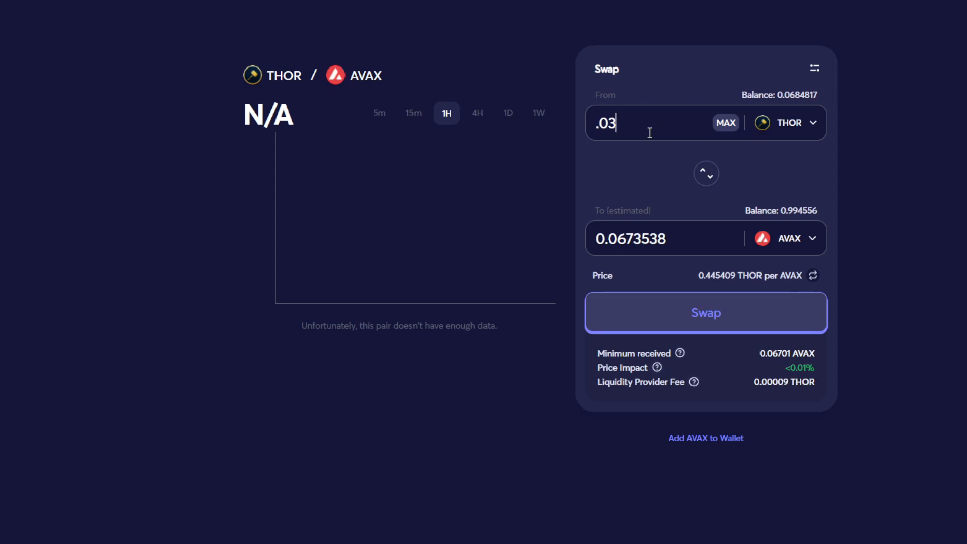
mouse_move(671, 186)
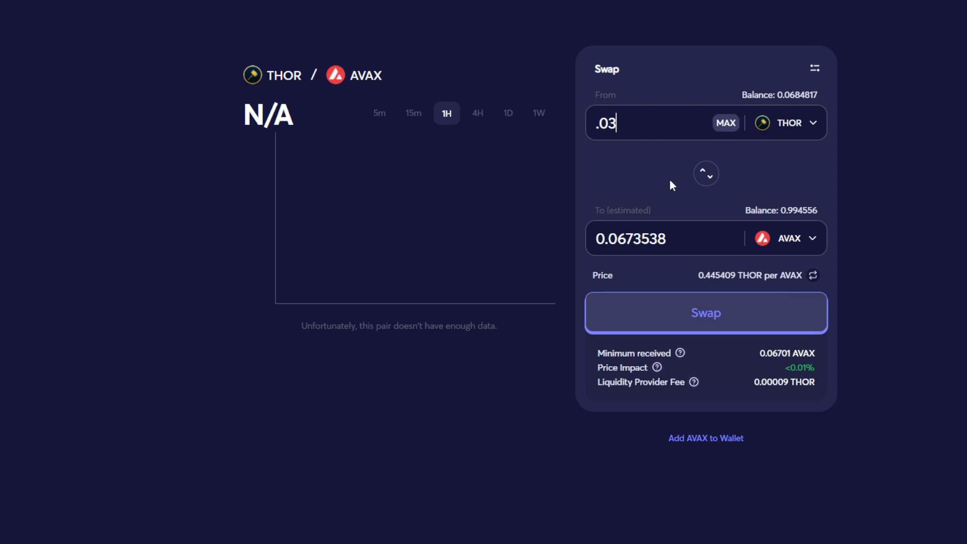
mouse_move(640, 139)
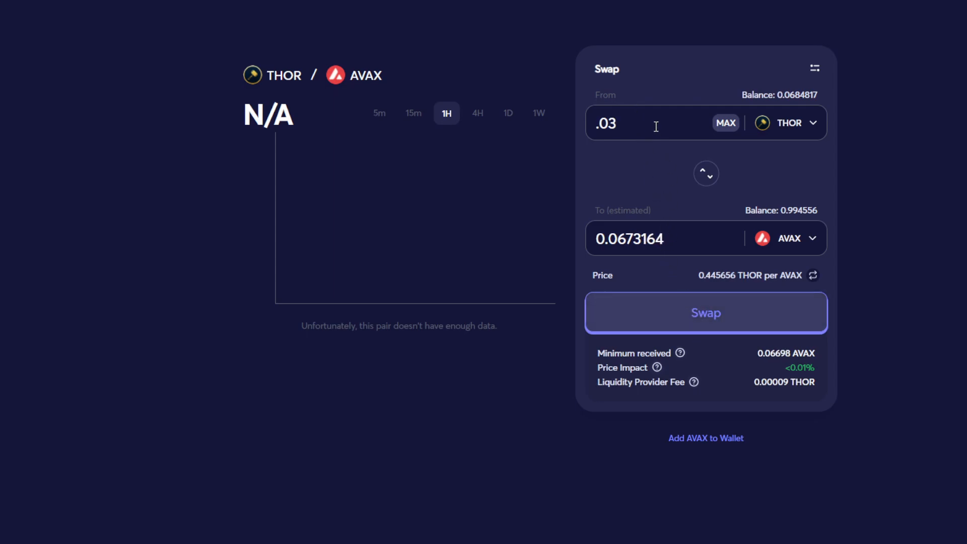
mouse_move(692, 247)
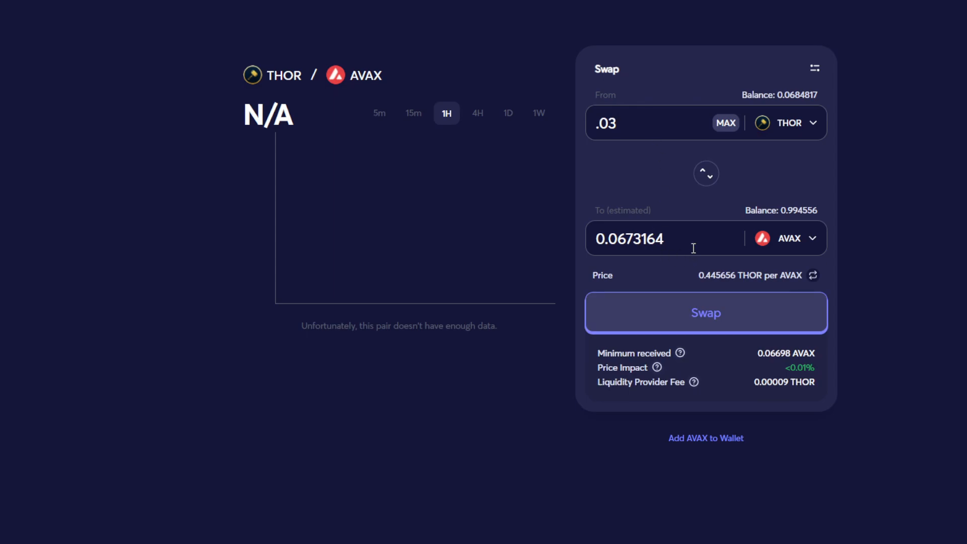
mouse_move(445, 32)
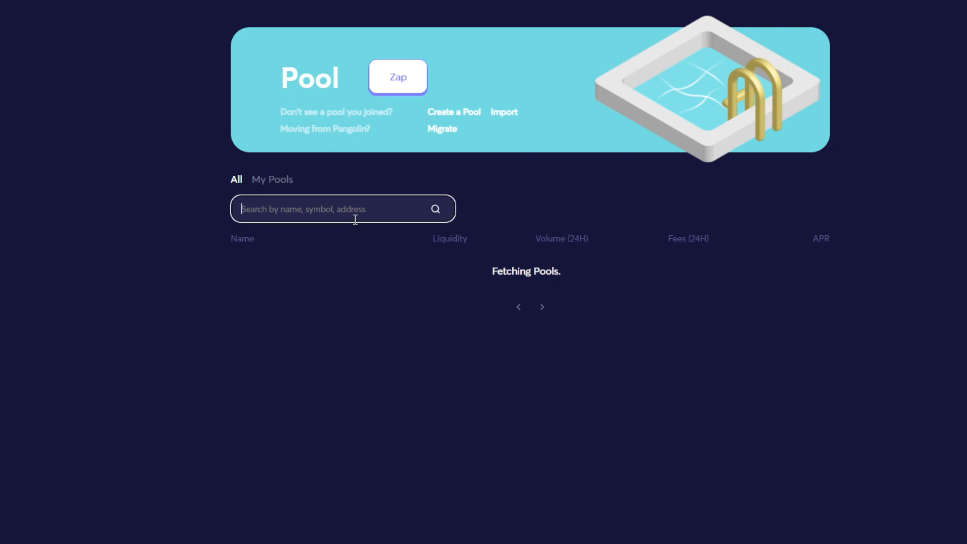
Search 'thor', open THOR-AVAX, and fill the full 0.0684817 THOR with 0.154002 AVAX
text(thor)
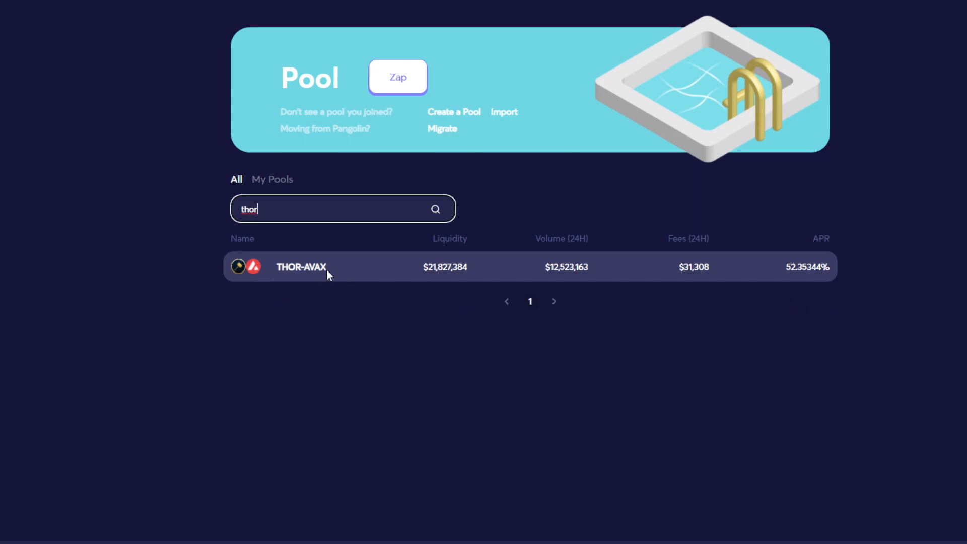
click(326, 266)
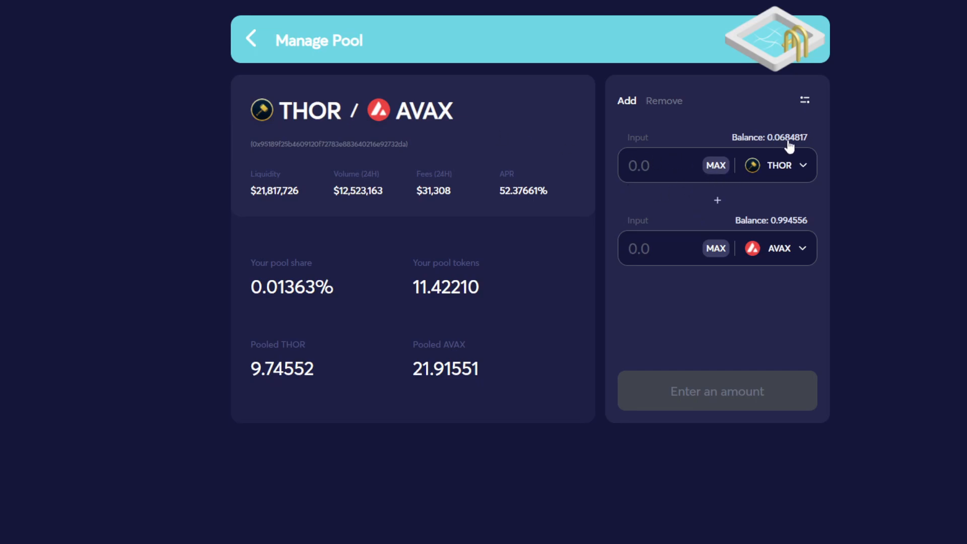
click(714, 165)
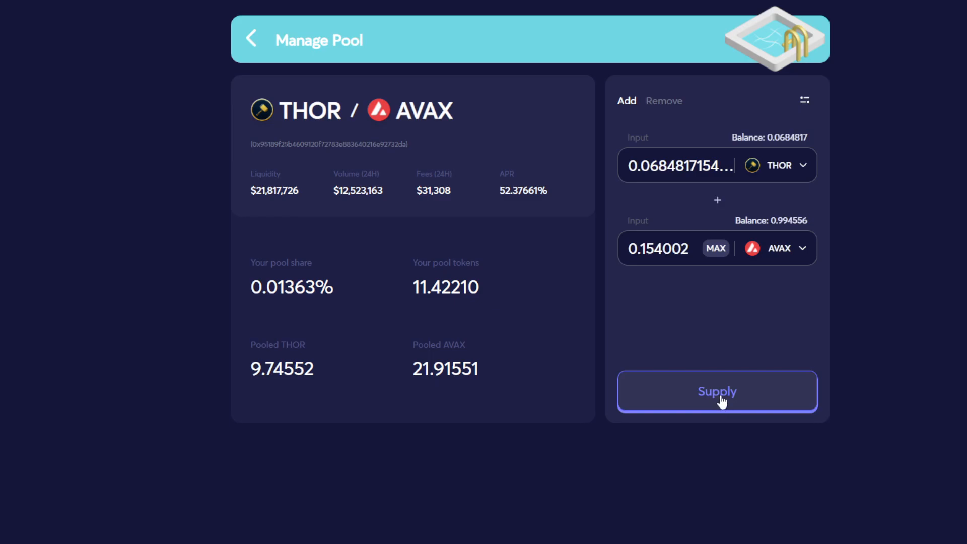
Supply 0.0684817 THOR plus about 0.154 AVAX to the pool and close the notice
click(717, 391)
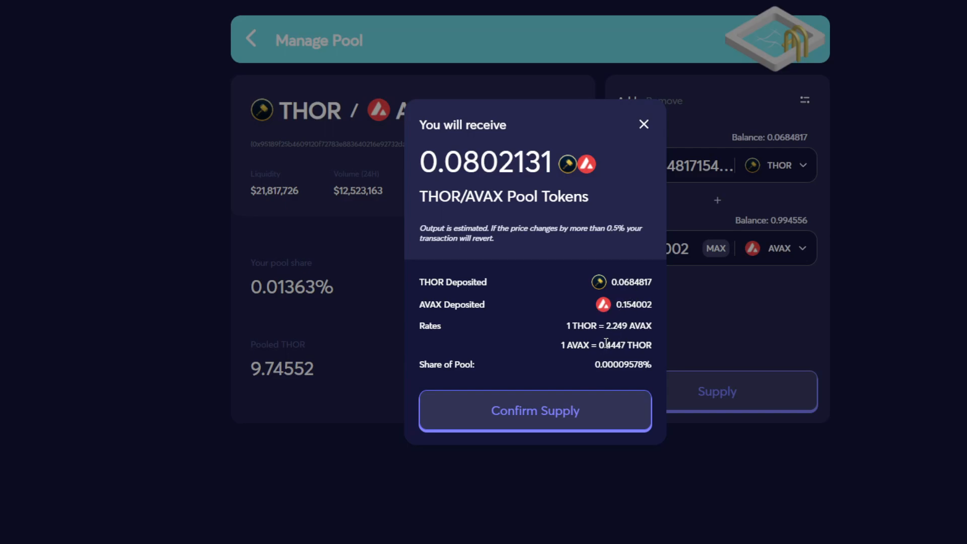
mouse_move(588, 401)
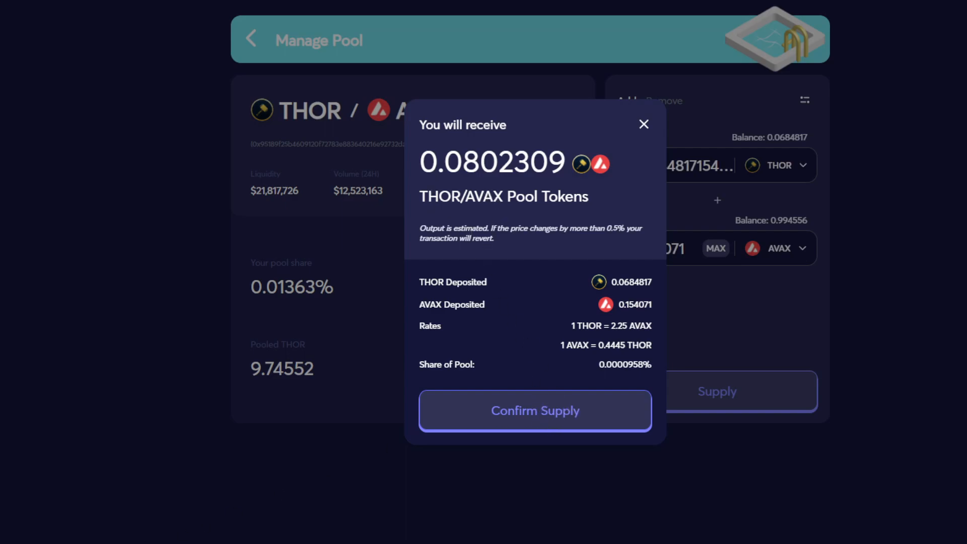
click(535, 410)
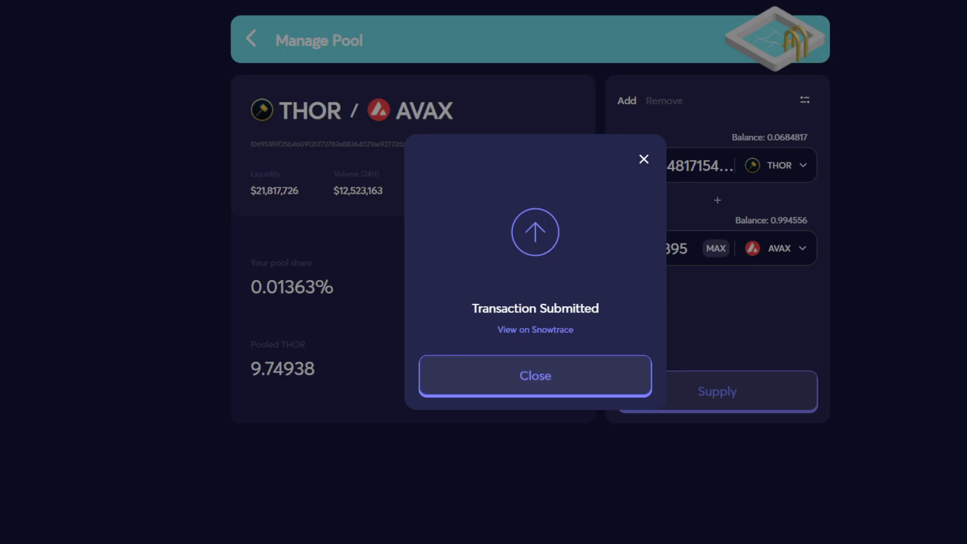
click(535, 375)
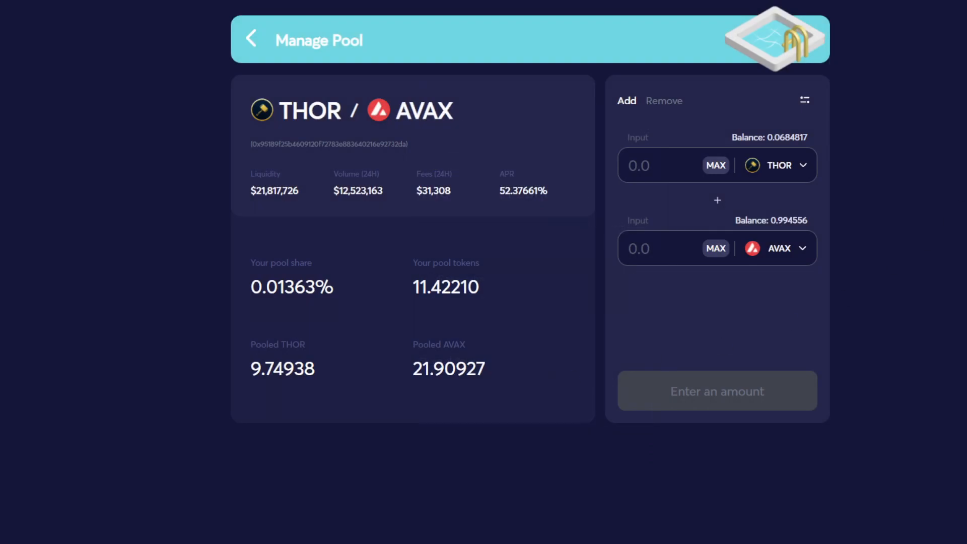
mouse_move(336, 281)
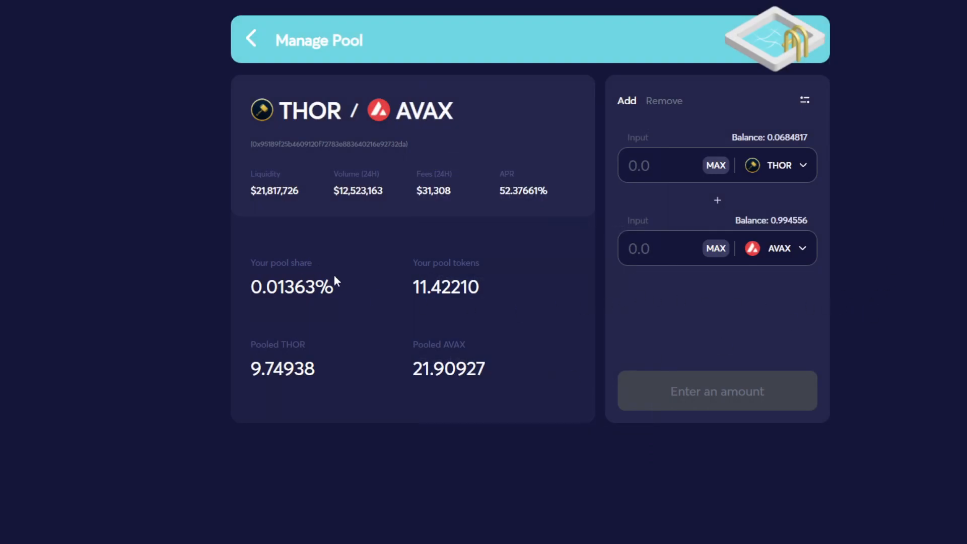
mouse_move(536, 281)
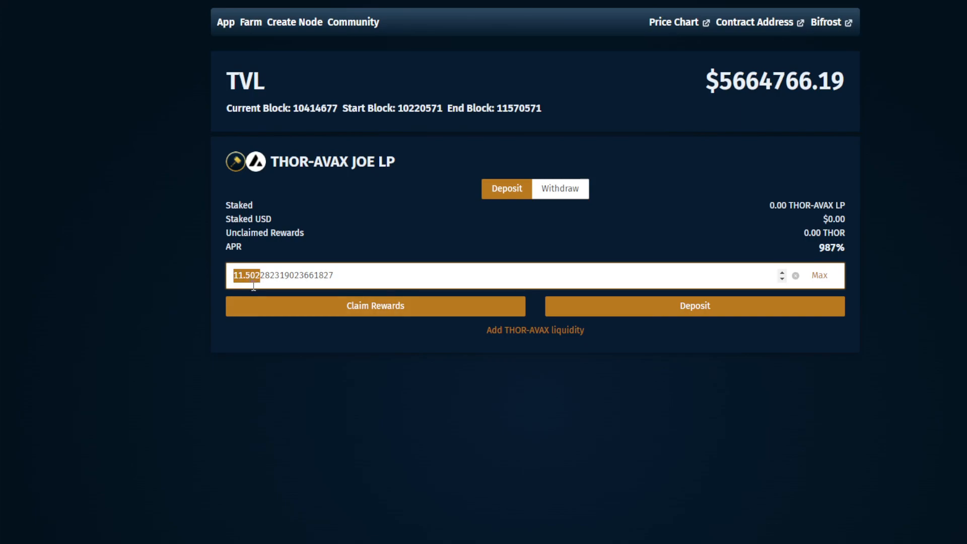
mouse_move(396, 391)
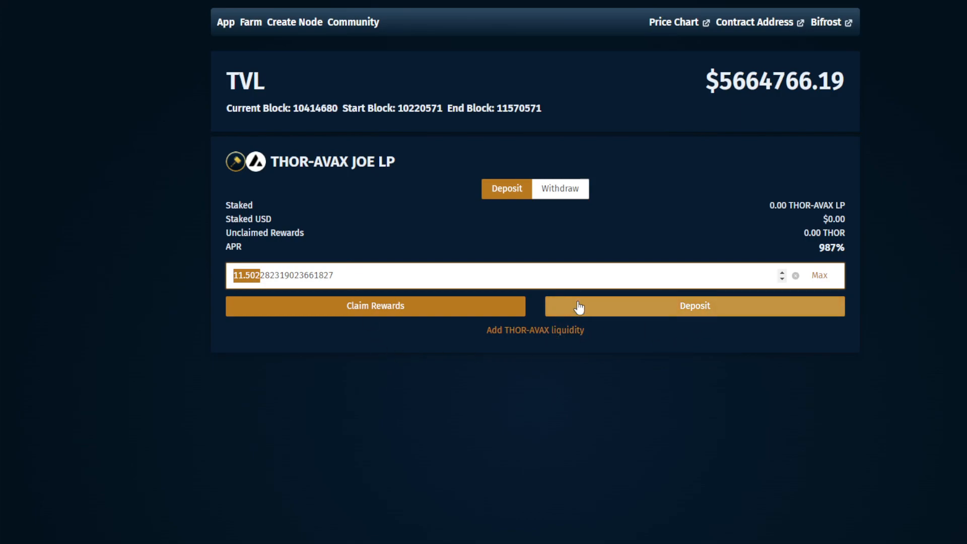
mouse_move(686, 303)
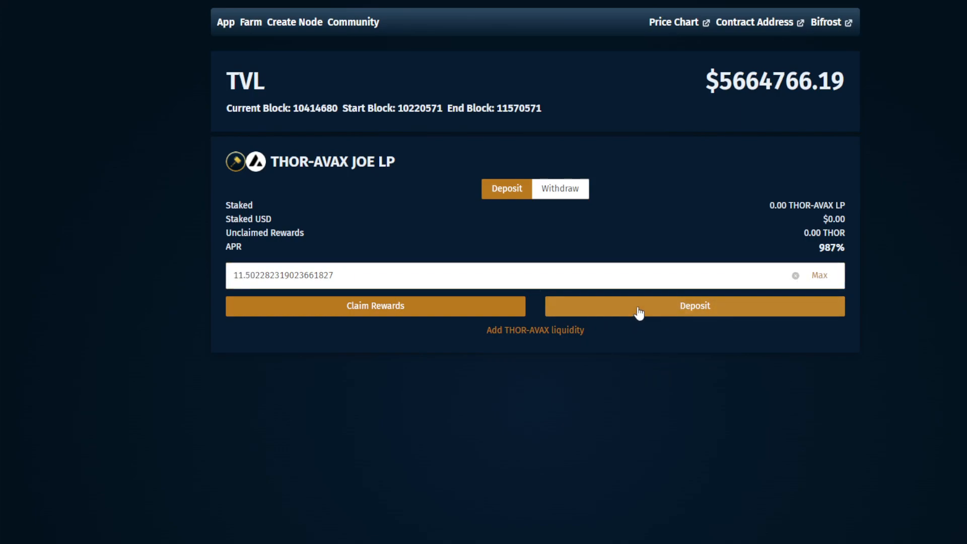
Deposit about 11.50 THOR-AVAX LP tokens into the ThorFi farm
click(694, 305)
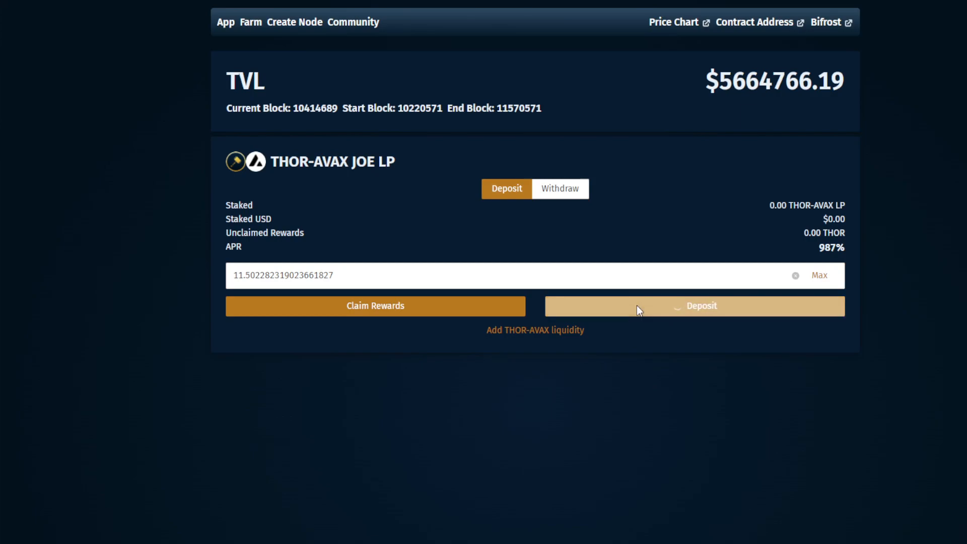
mouse_move(786, 401)
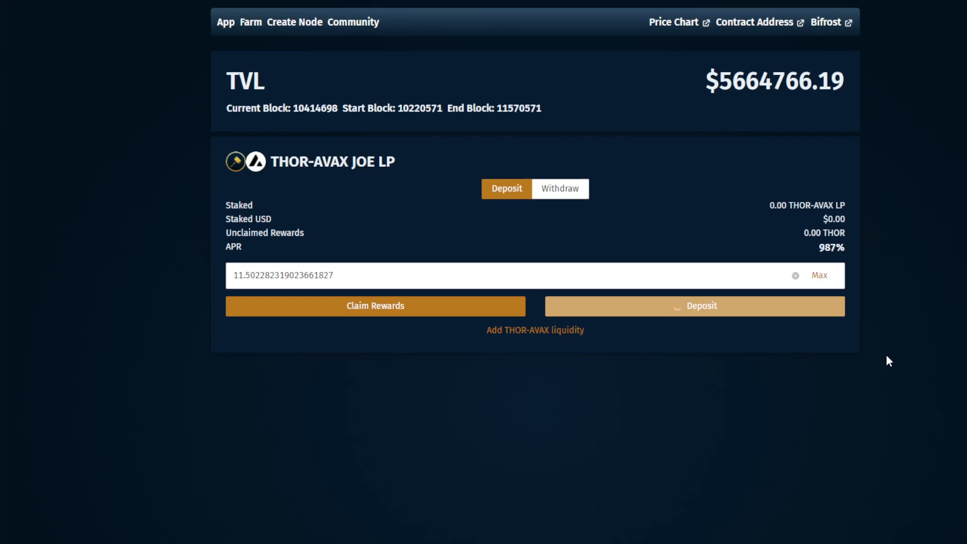
mouse_move(772, 213)
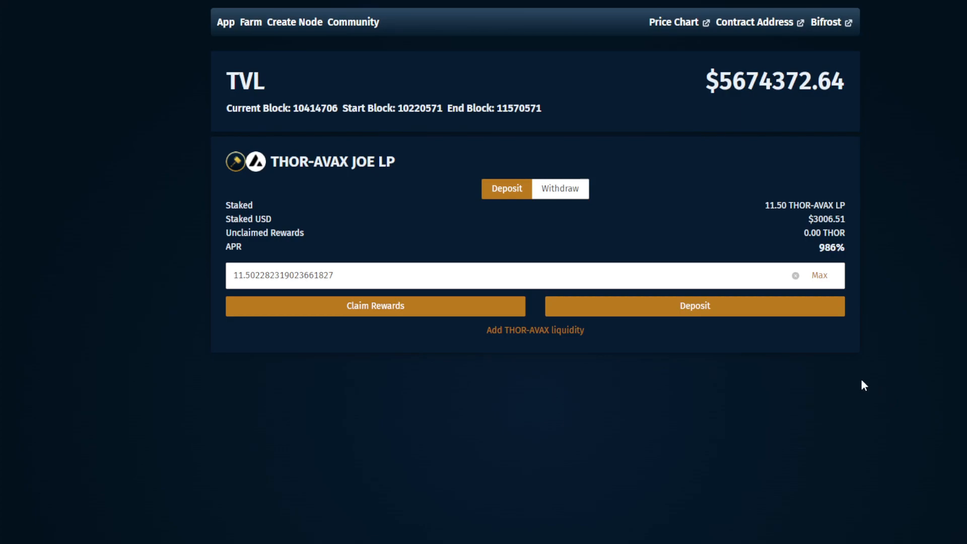
mouse_move(857, 382)
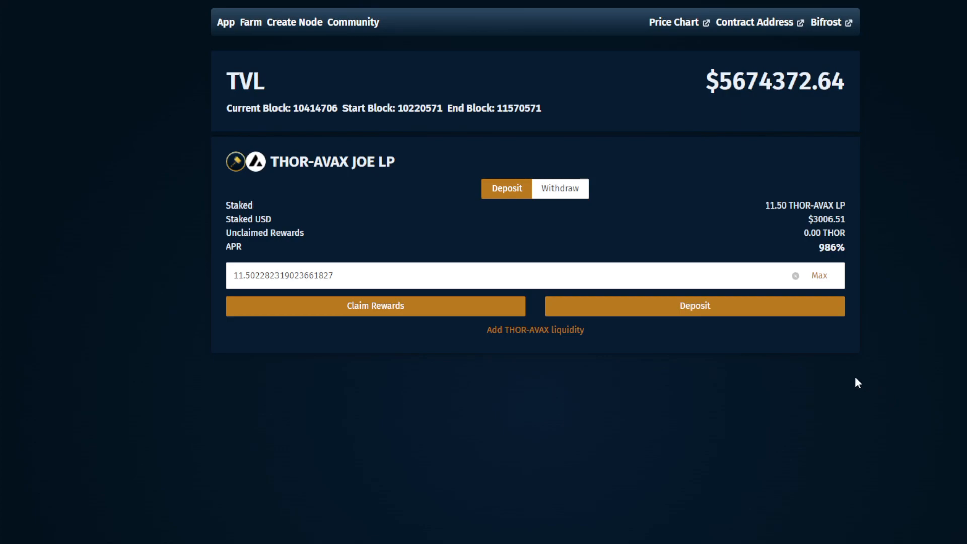
mouse_move(821, 385)
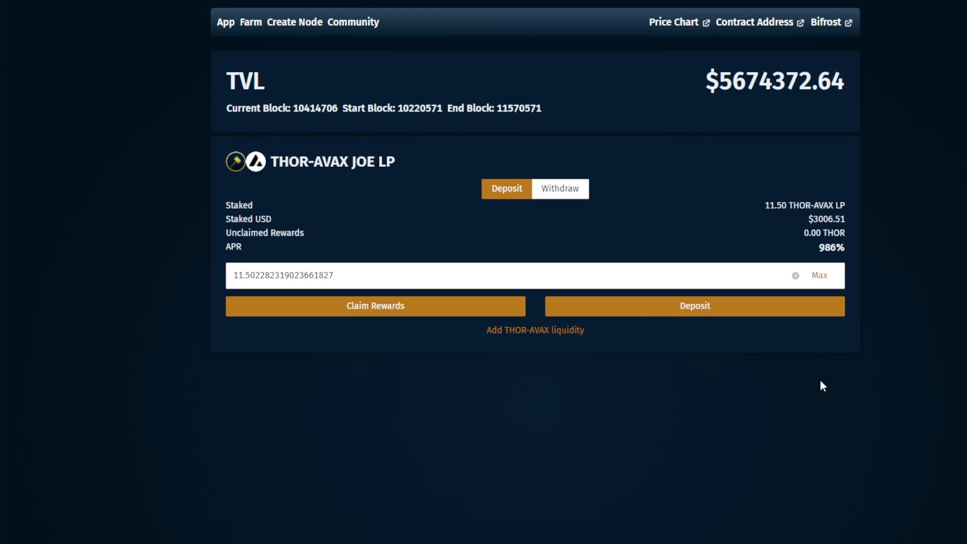
mouse_move(775, 408)
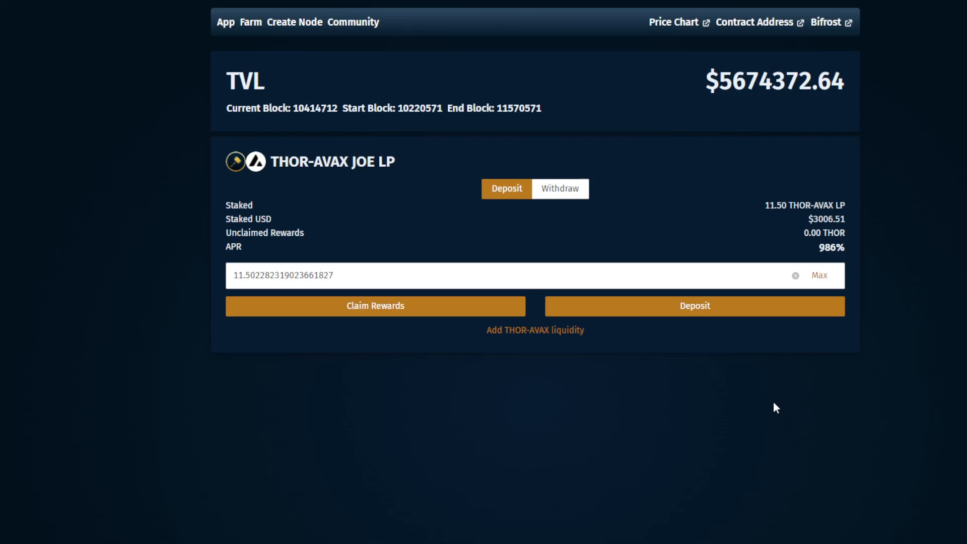
mouse_move(728, 400)
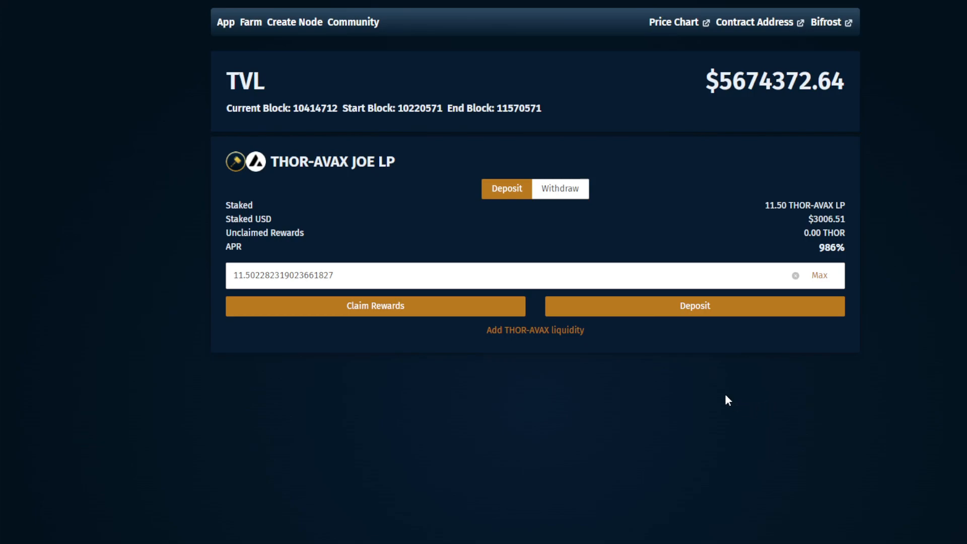
mouse_move(646, 401)
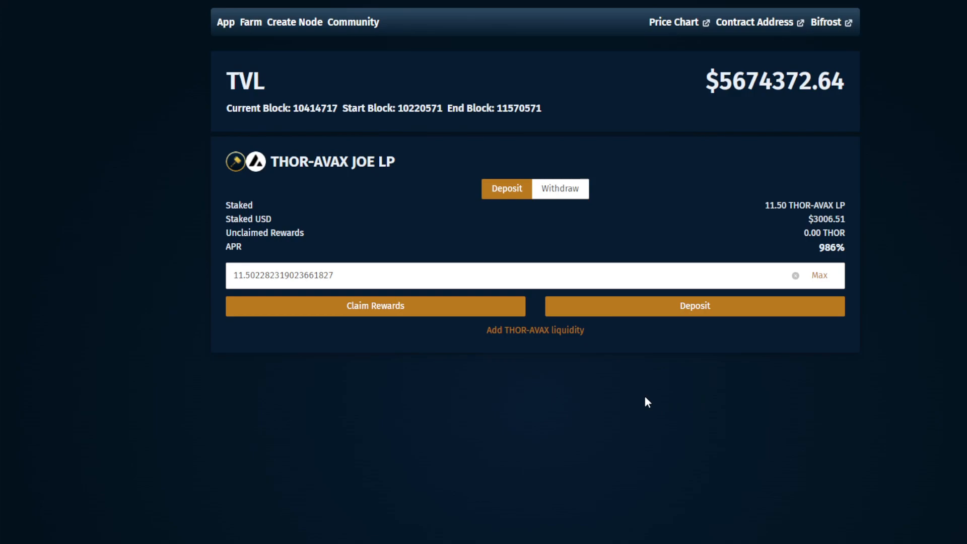
mouse_move(560, 188)
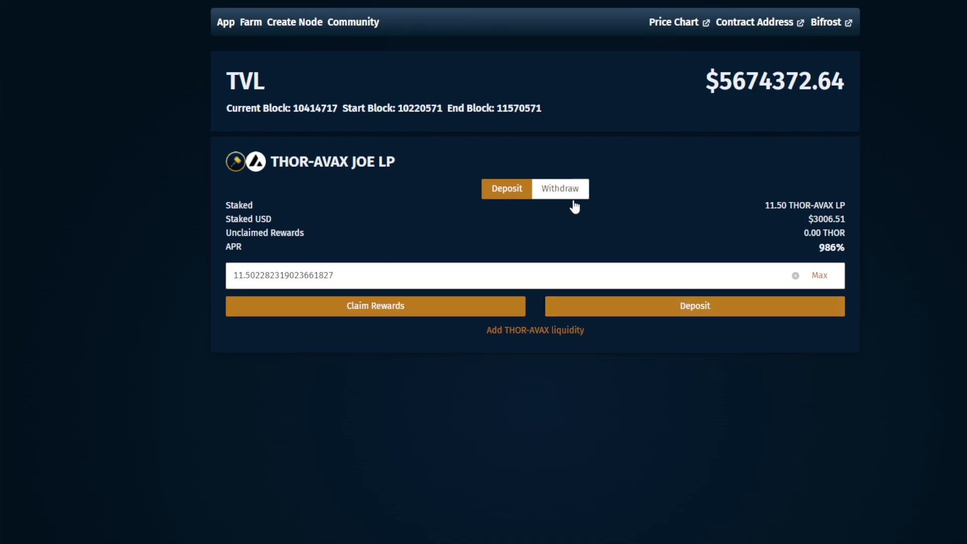
Toggle the THOR-AVAX JOE LP farm card to Withdraw and back to Deposit
click(558, 188)
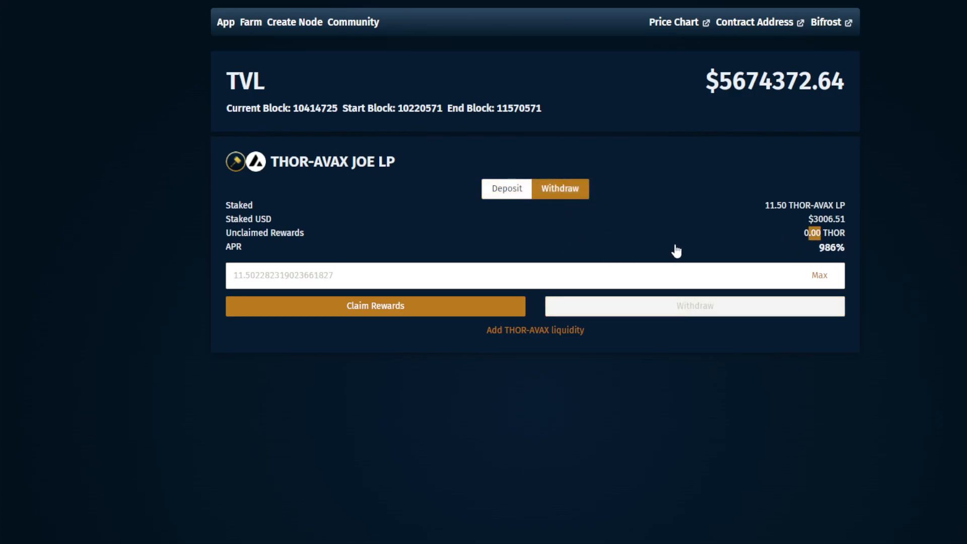
mouse_move(681, 235)
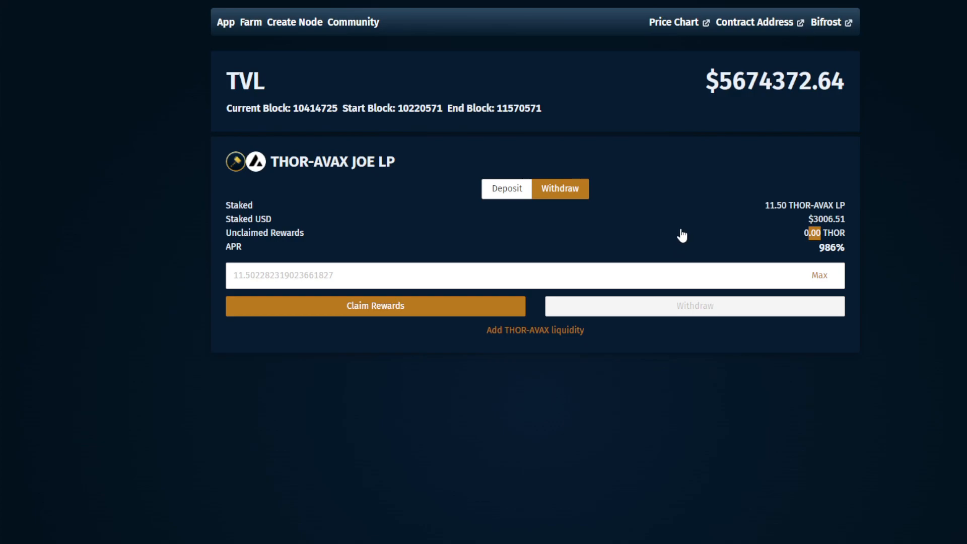
mouse_move(797, 239)
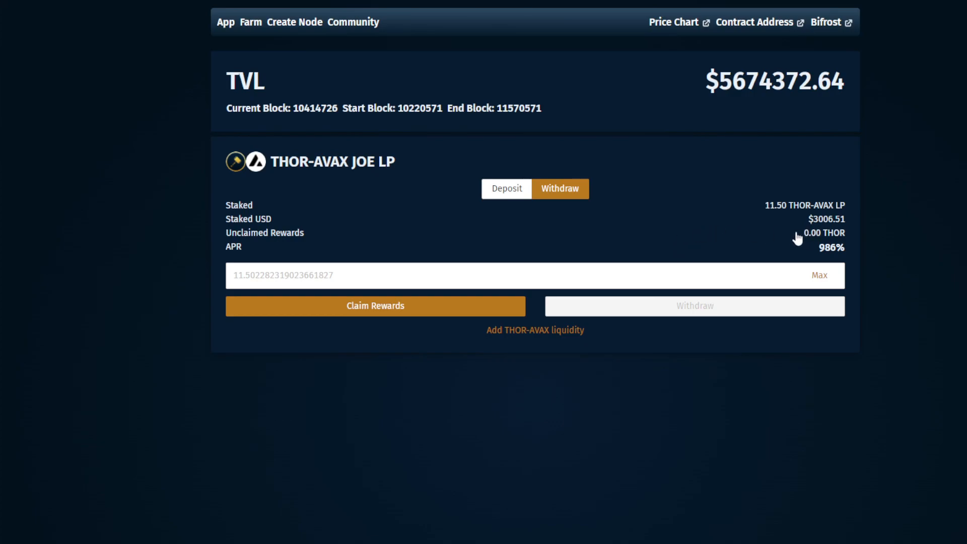
mouse_move(820, 242)
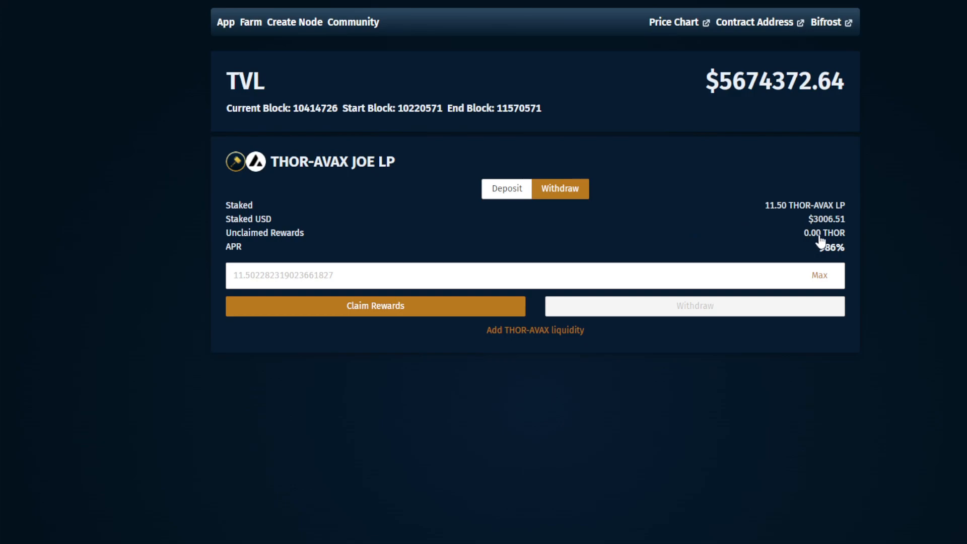
mouse_move(767, 221)
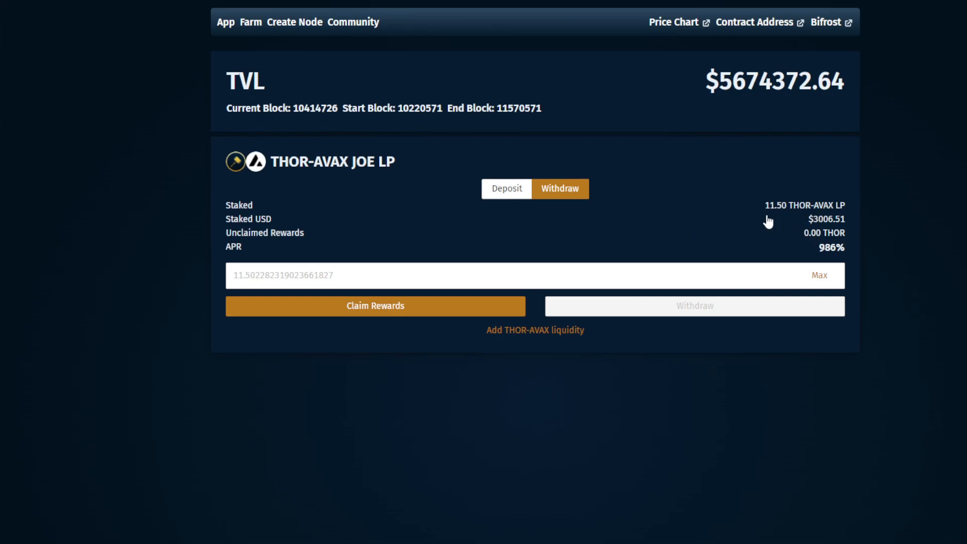
mouse_move(728, 227)
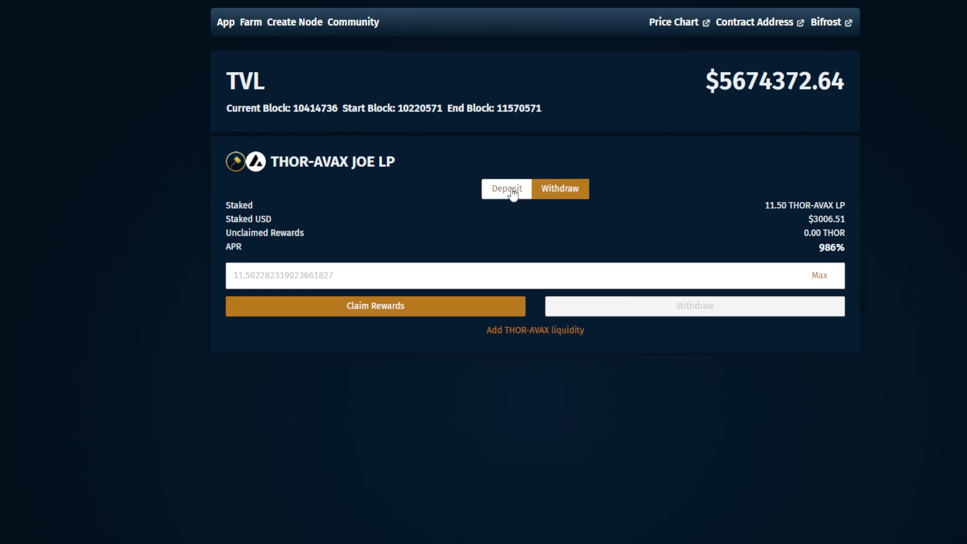
click(506, 189)
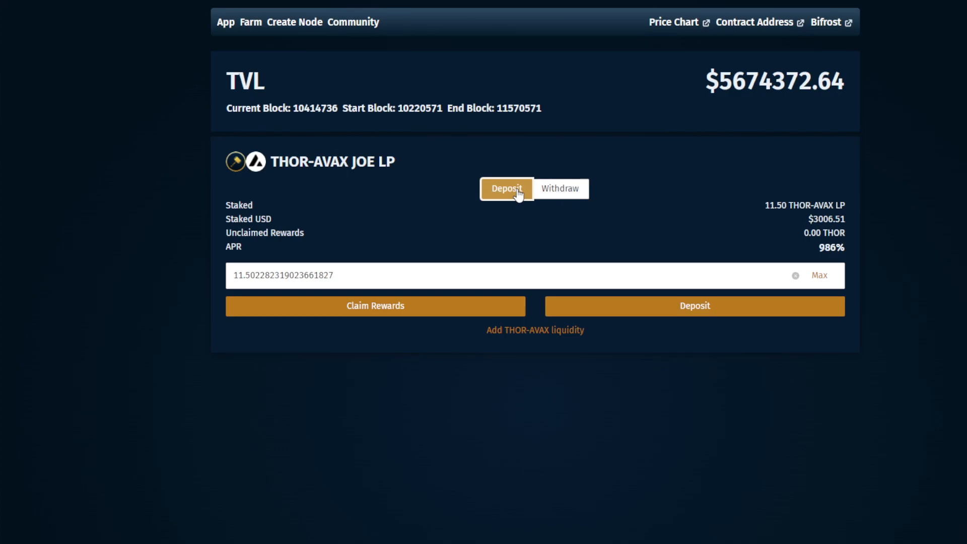
Switch the THOR-AVAX JOE LP farm card to its Withdraw form
click(558, 189)
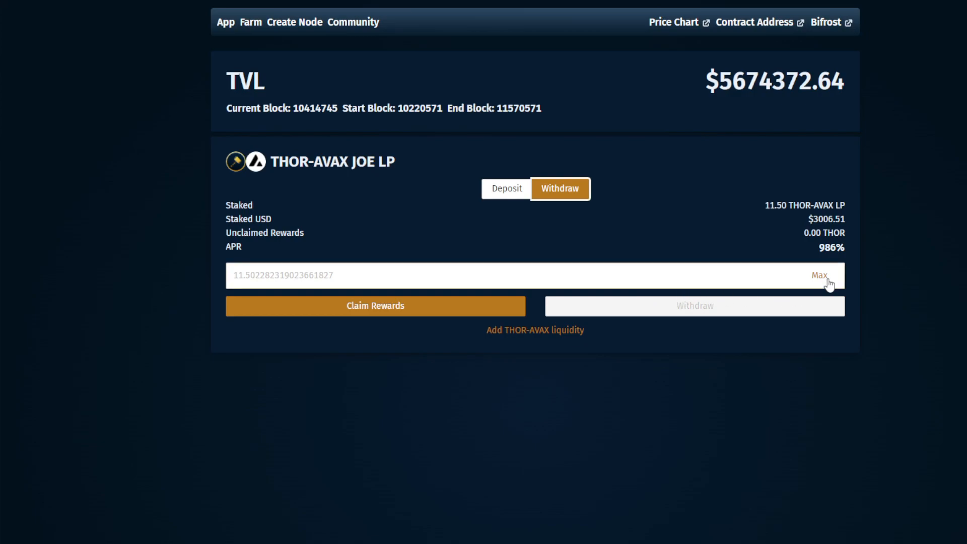
mouse_move(958, 53)
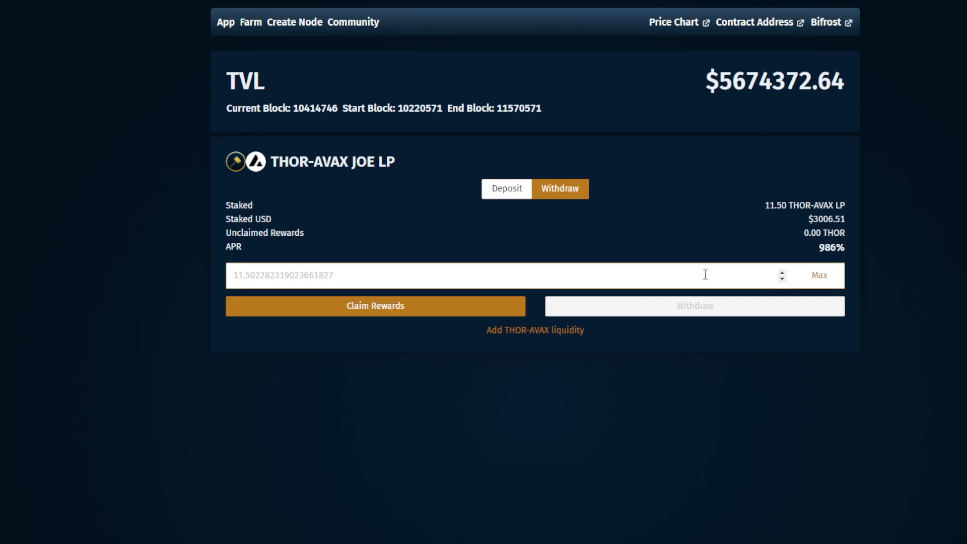
mouse_move(373, 268)
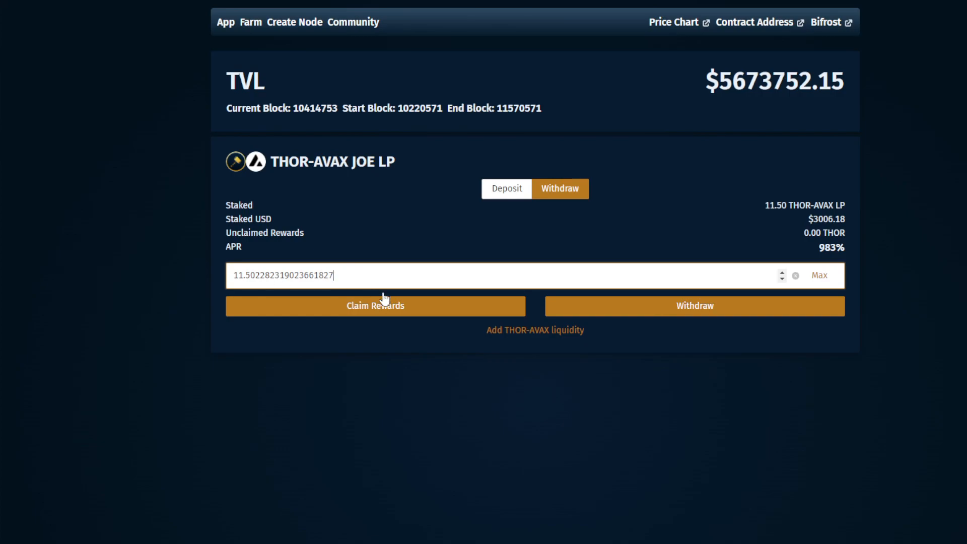
mouse_move(810, 242)
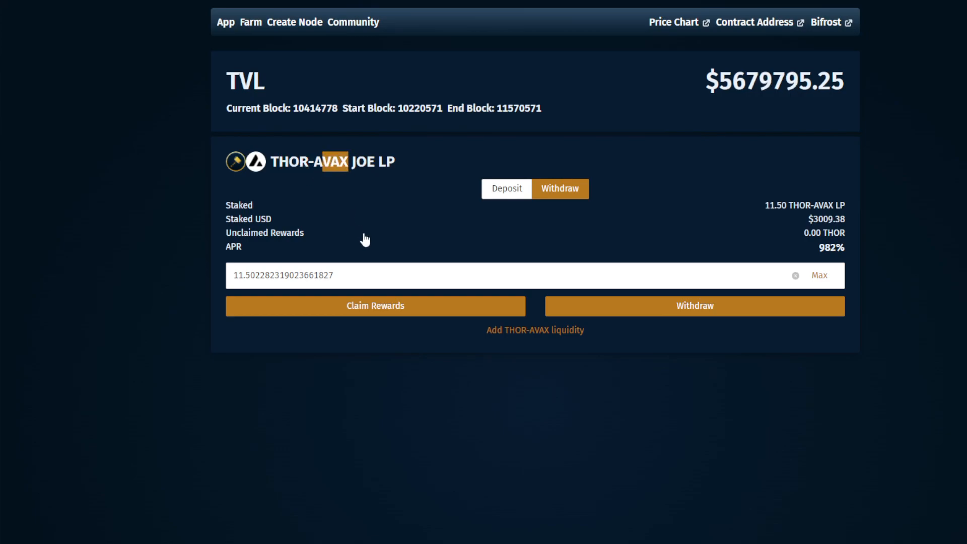
mouse_move(323, 190)
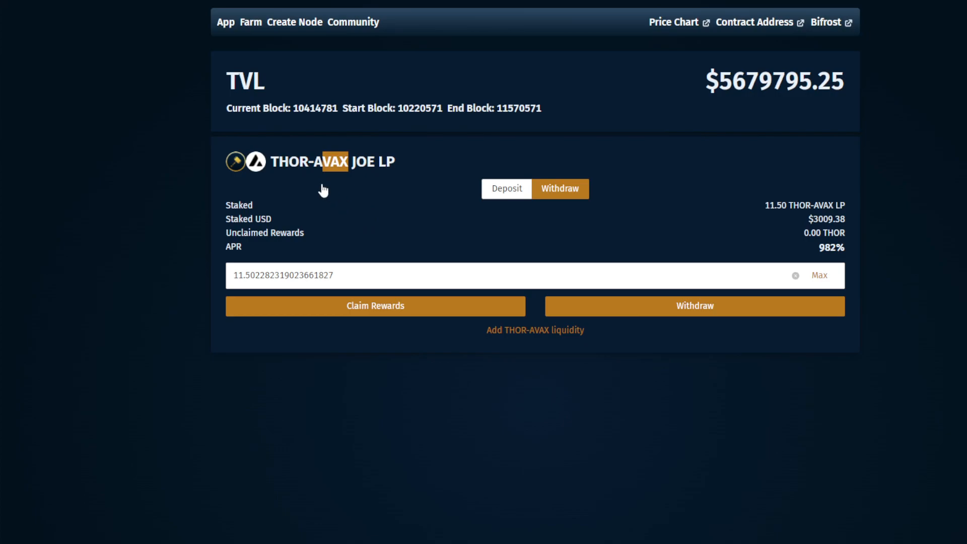
mouse_move(397, 220)
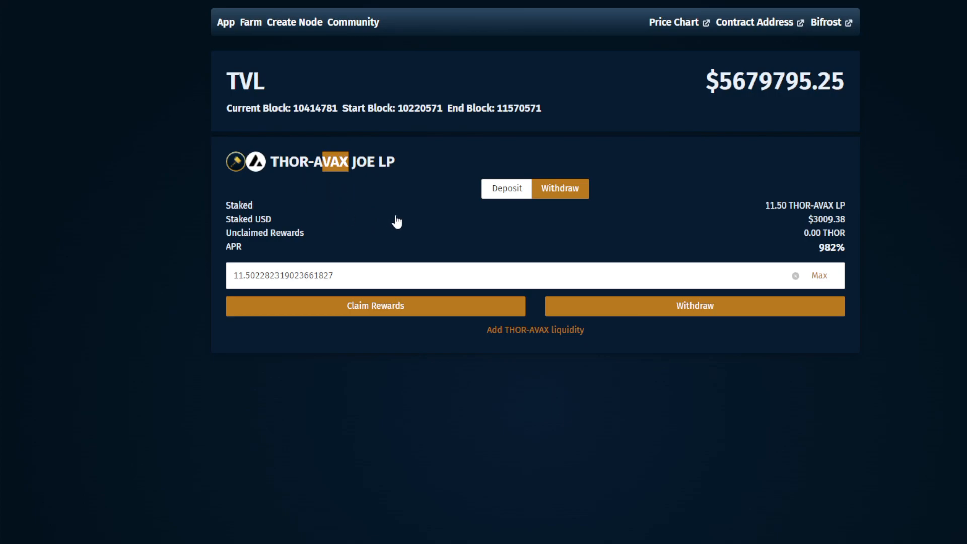
mouse_move(360, 223)
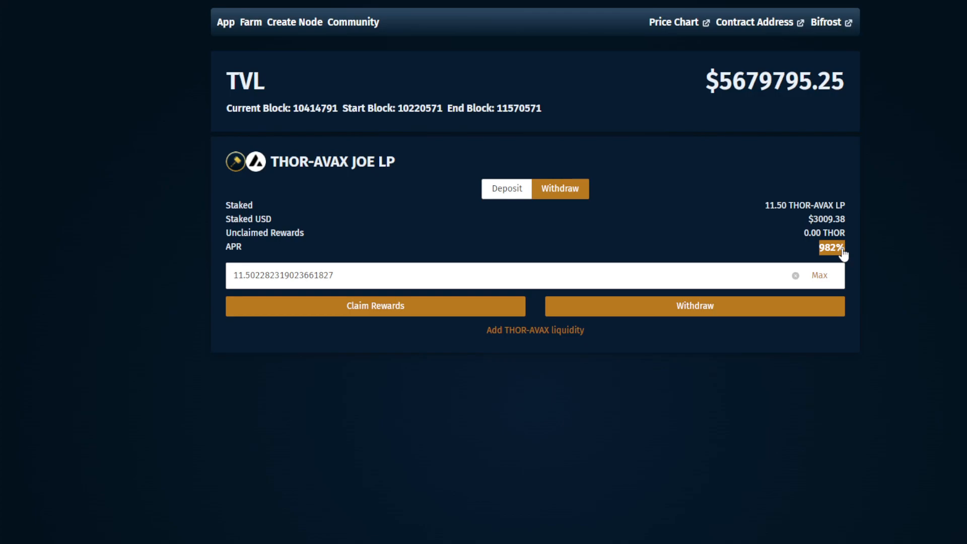
mouse_move(336, 185)
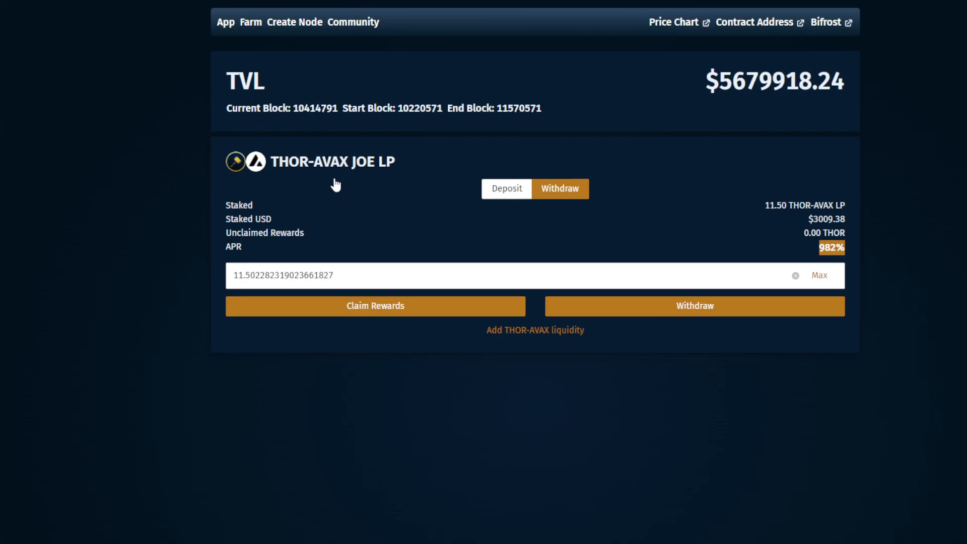
double_click(308, 161)
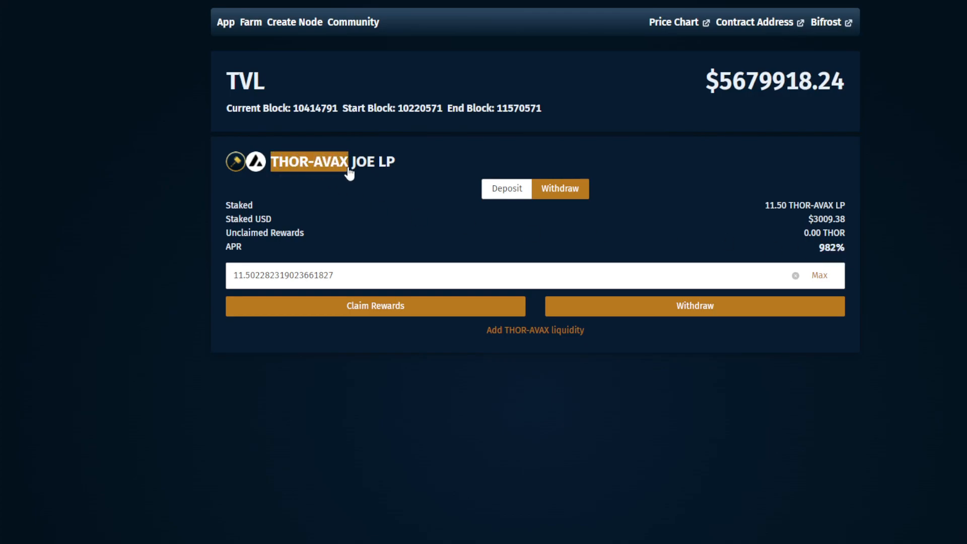
mouse_move(333, 173)
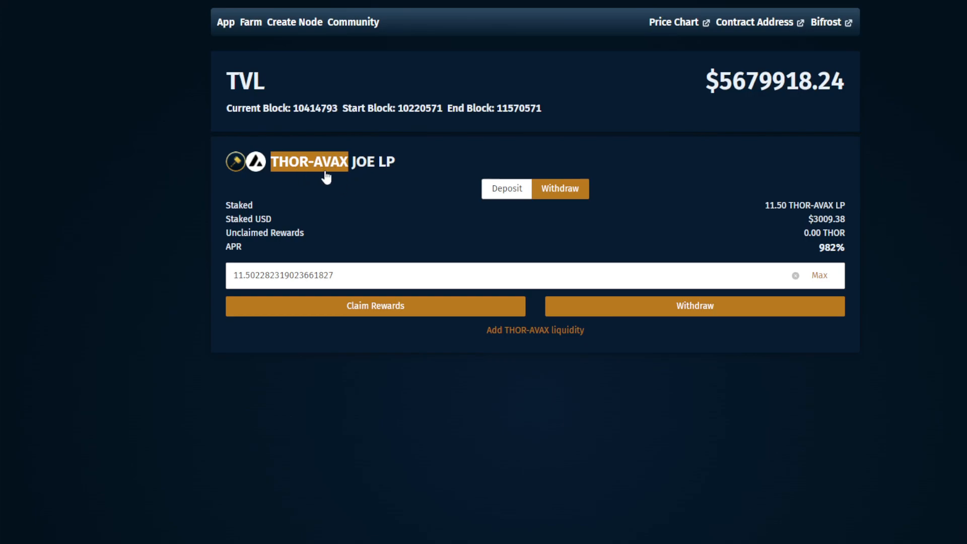
mouse_move(342, 178)
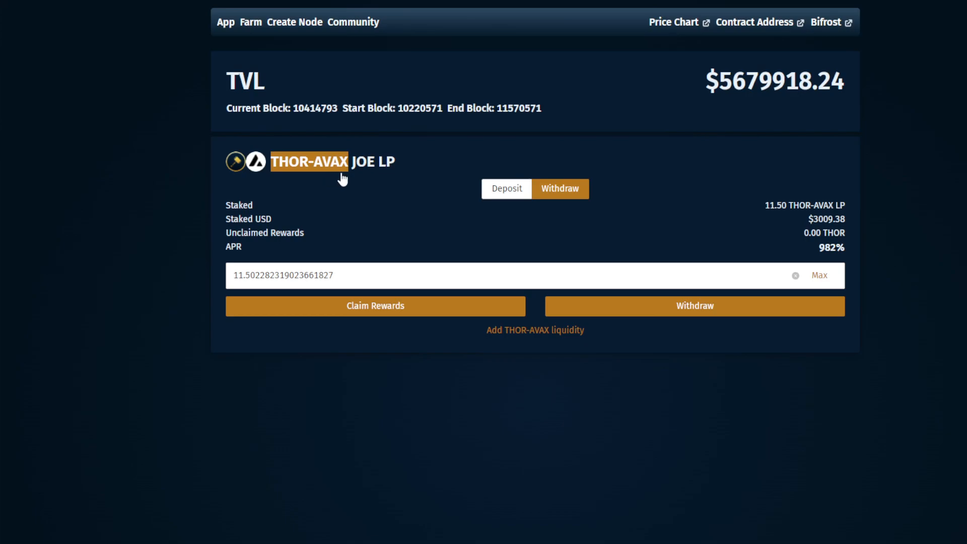
mouse_move(819, 260)
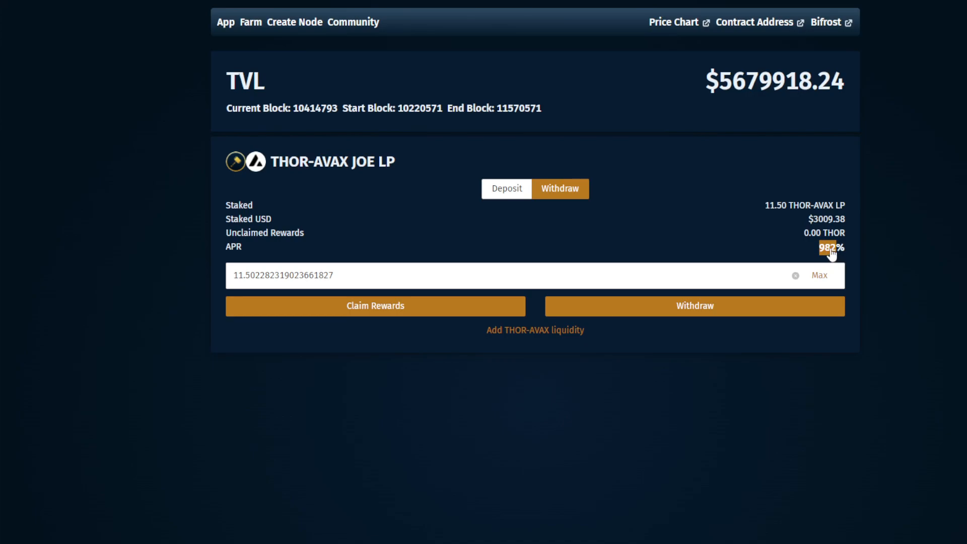
mouse_move(829, 256)
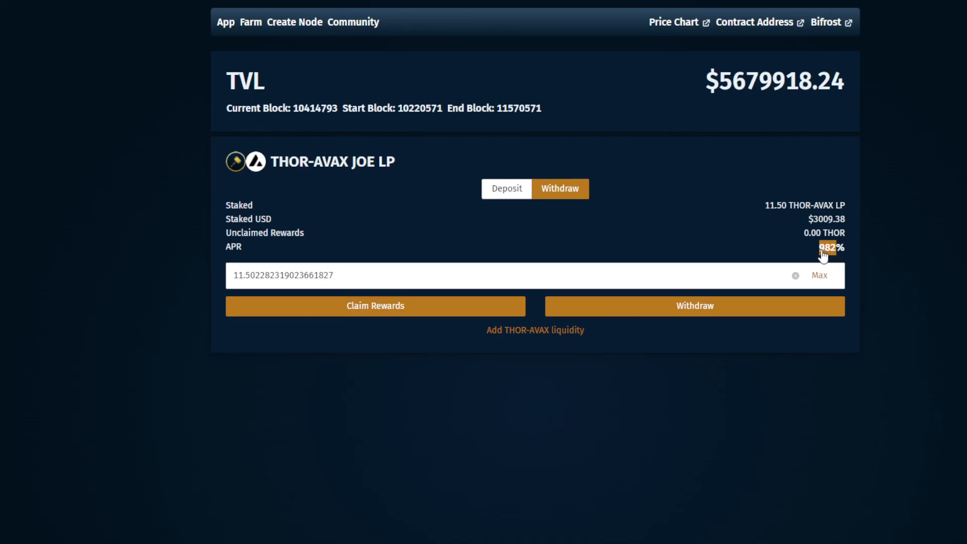
mouse_move(806, 253)
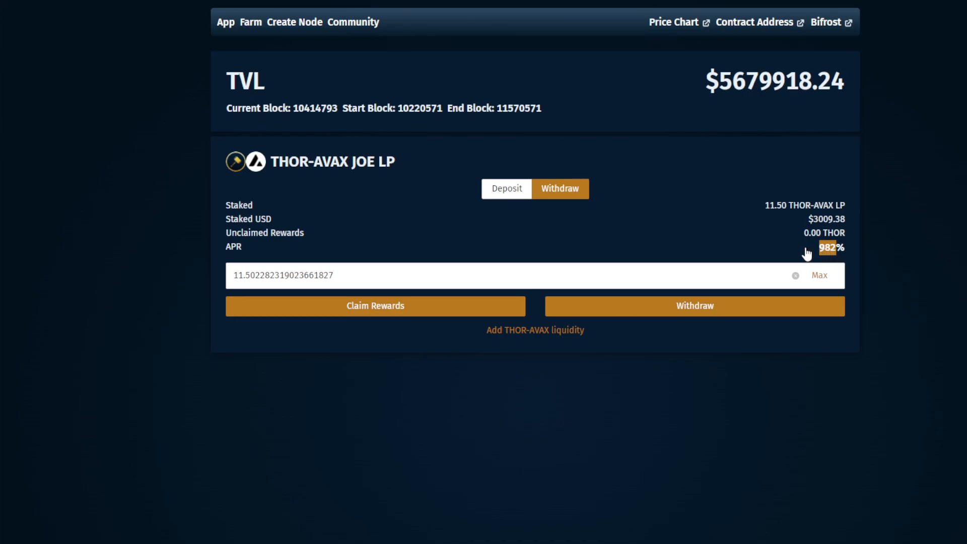
mouse_move(343, 126)
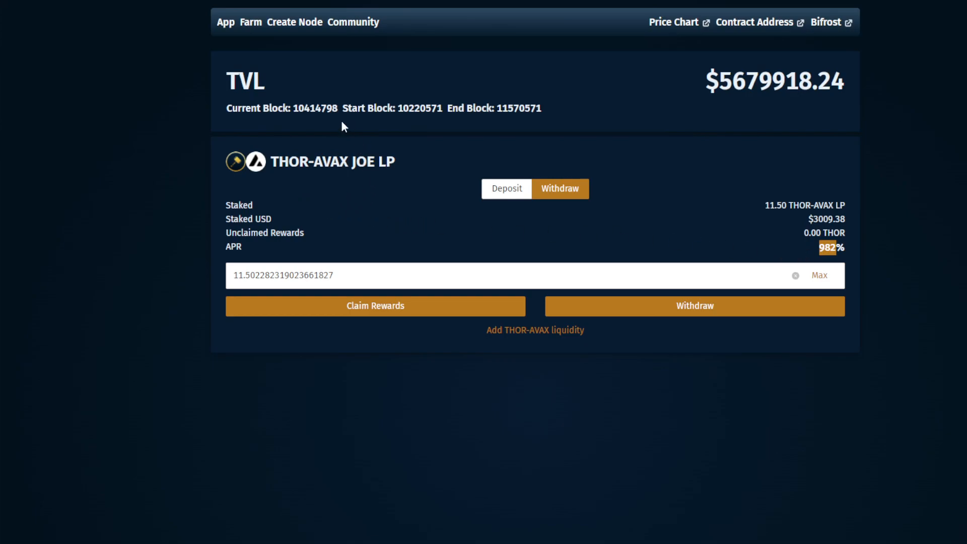
mouse_move(355, 208)
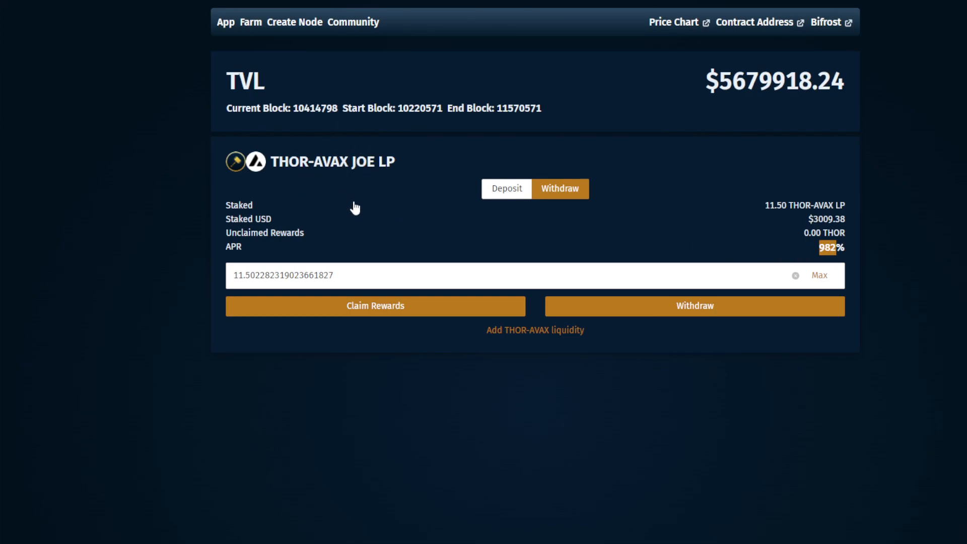
mouse_move(278, 171)
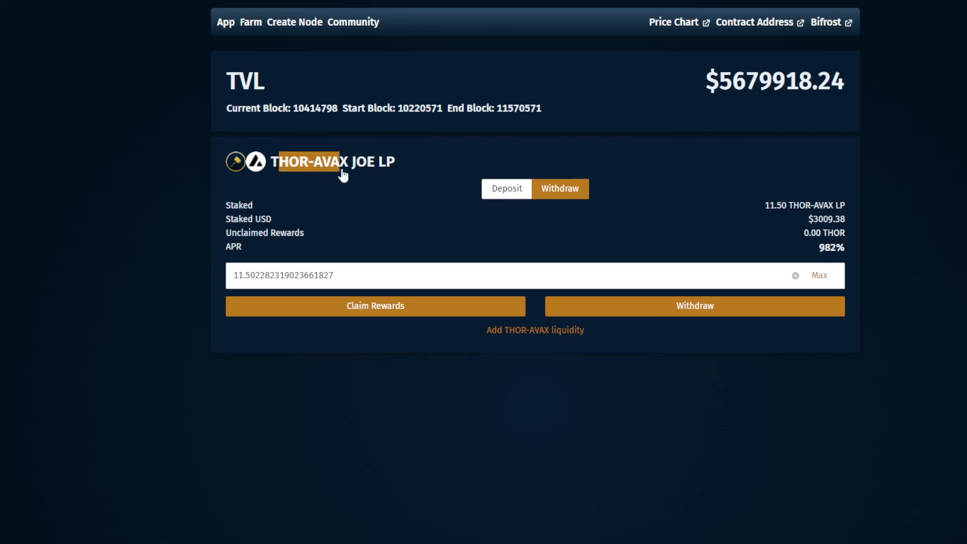
mouse_move(346, 212)
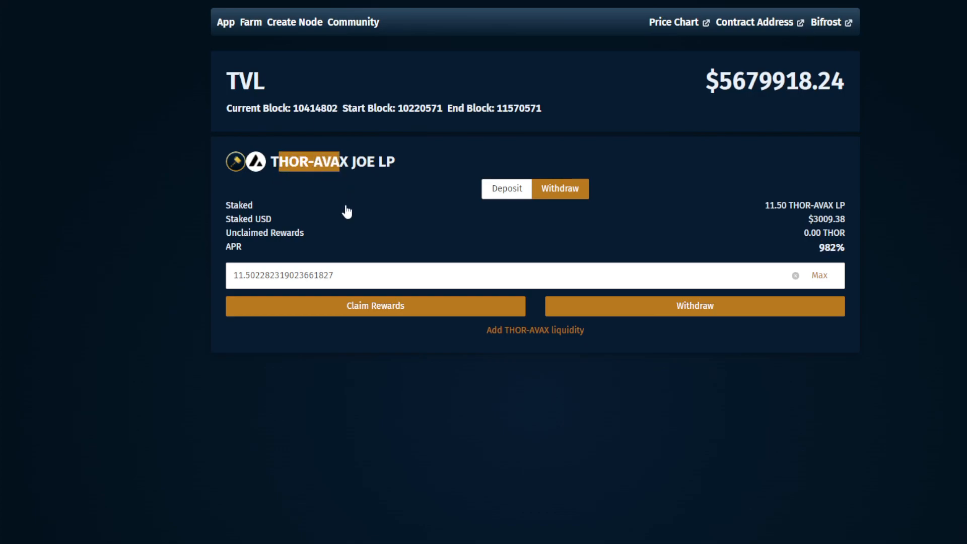
mouse_move(352, 190)
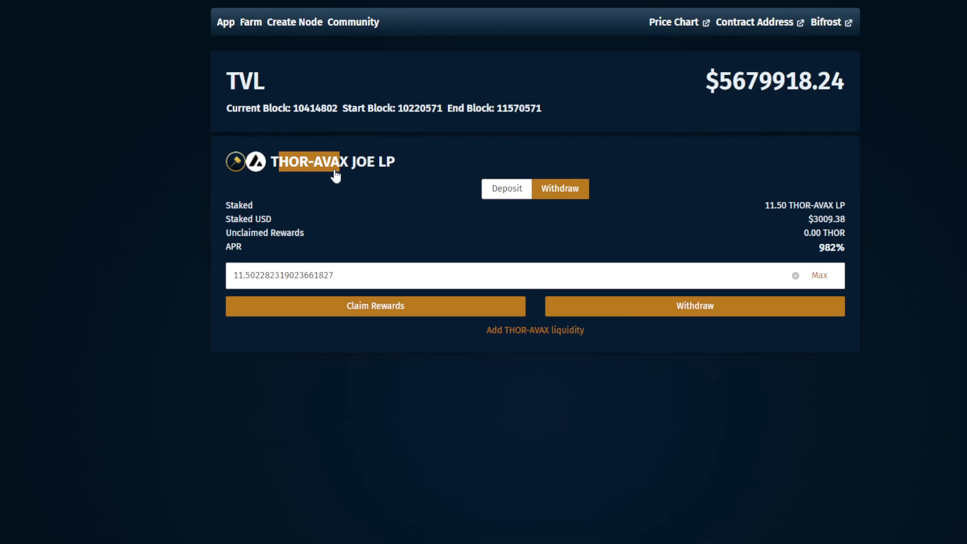
mouse_move(339, 181)
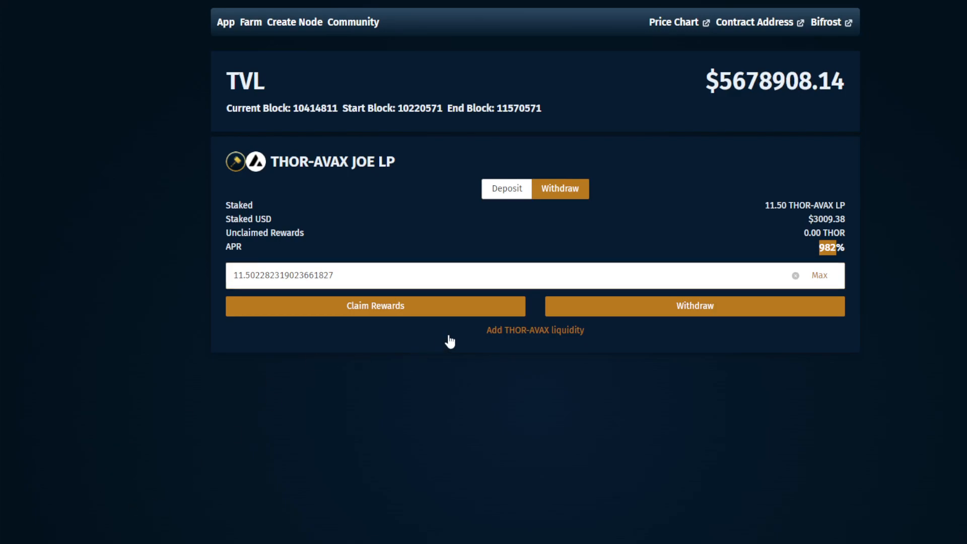
mouse_move(444, 342)
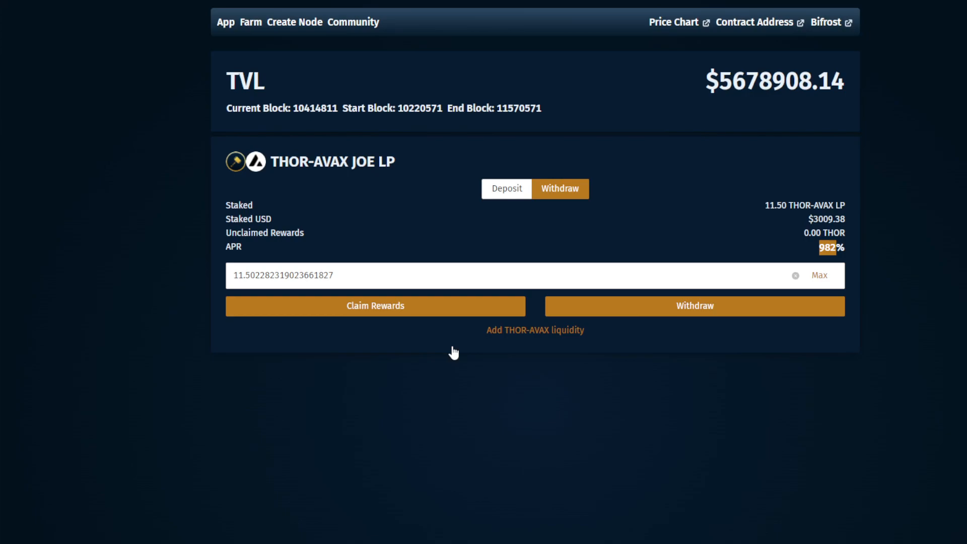
mouse_move(474, 377)
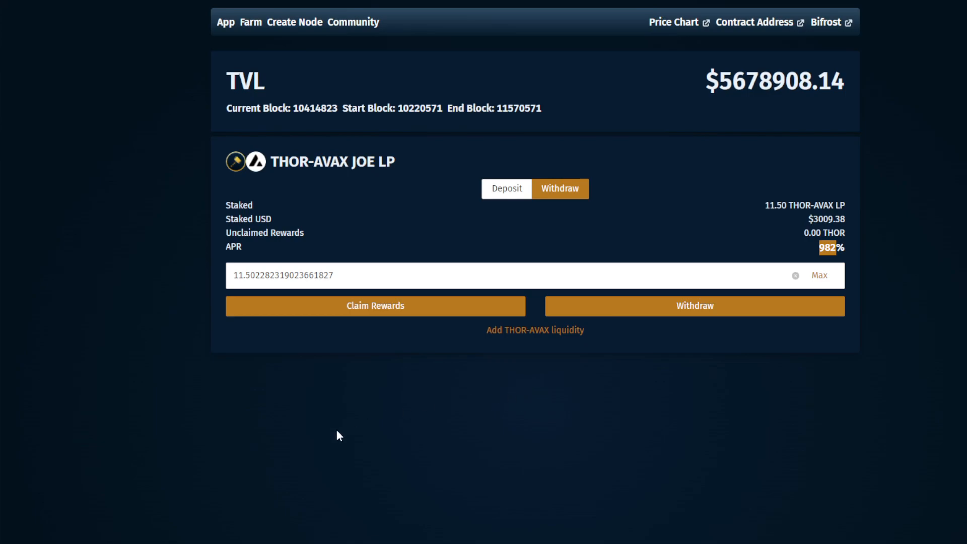
mouse_move(72, 524)
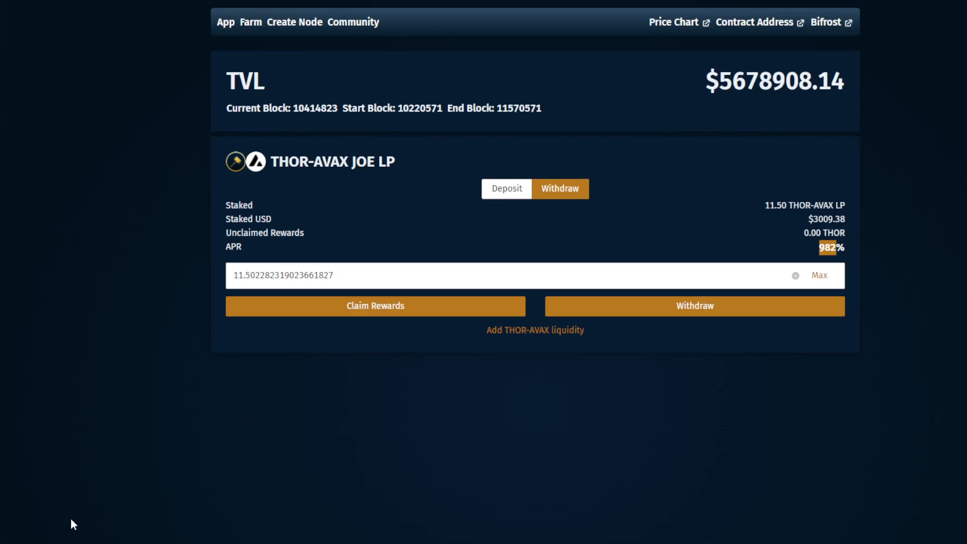